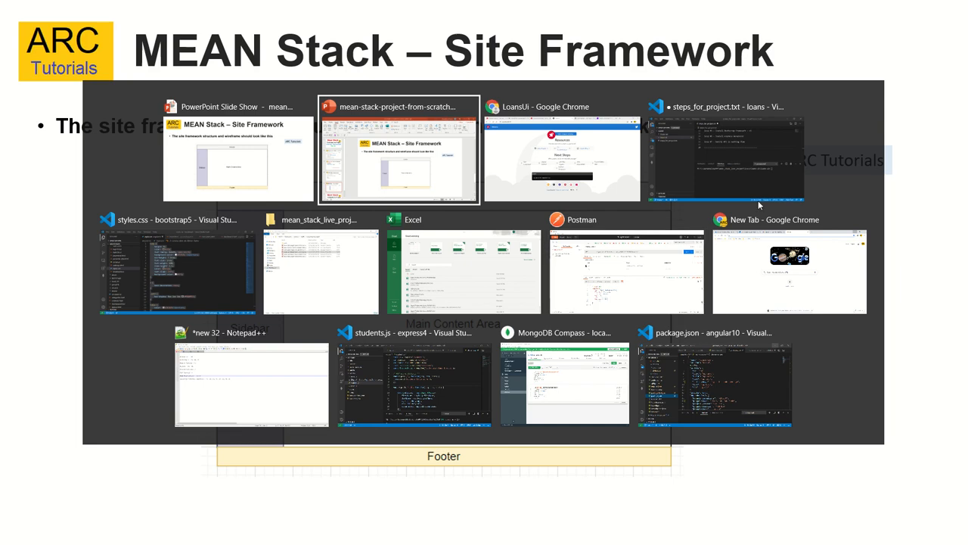
# - Open loans-ui's app.component.html and delete the placeholder markup, keeping only <router-outlet>
pyautogui.click(724, 155)
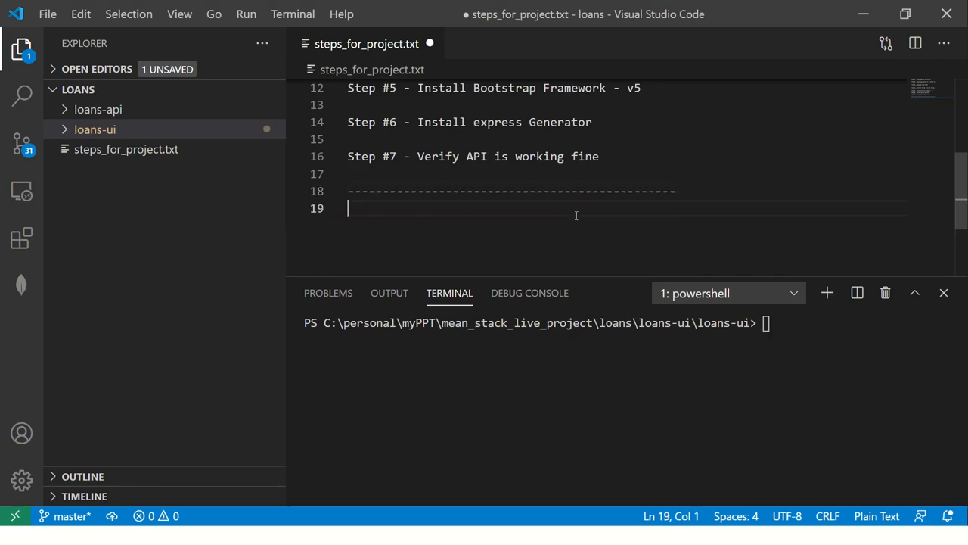
pyautogui.click(94, 129)
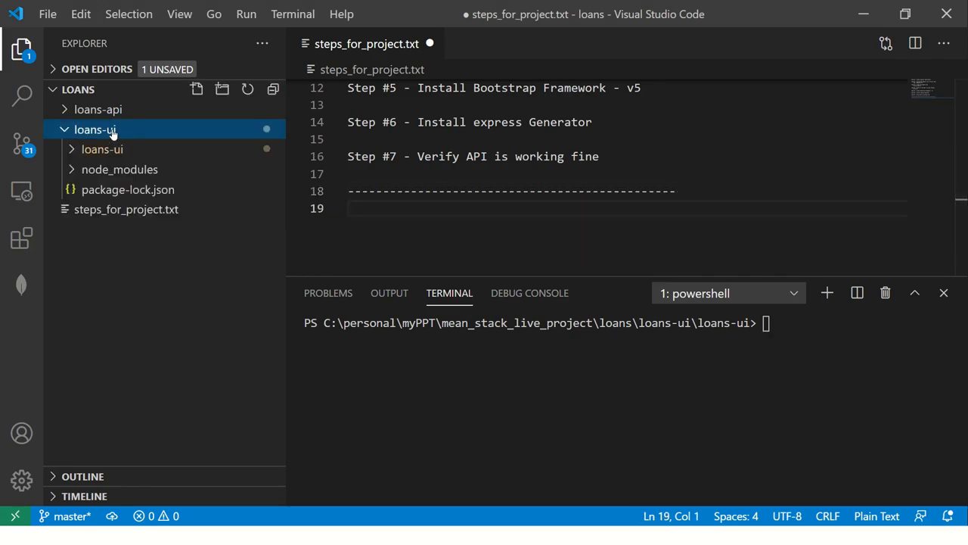
pyautogui.write('c')
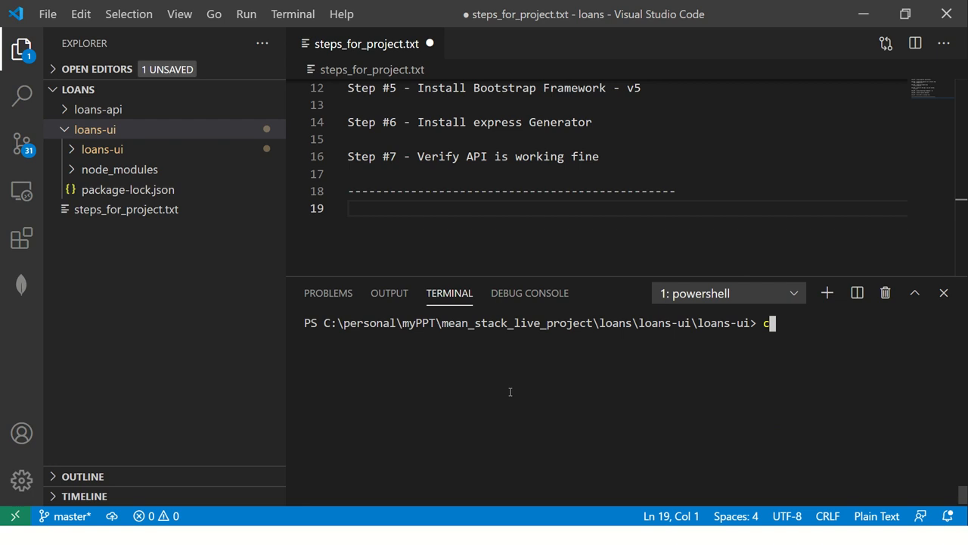
pyautogui.press('Backspace')
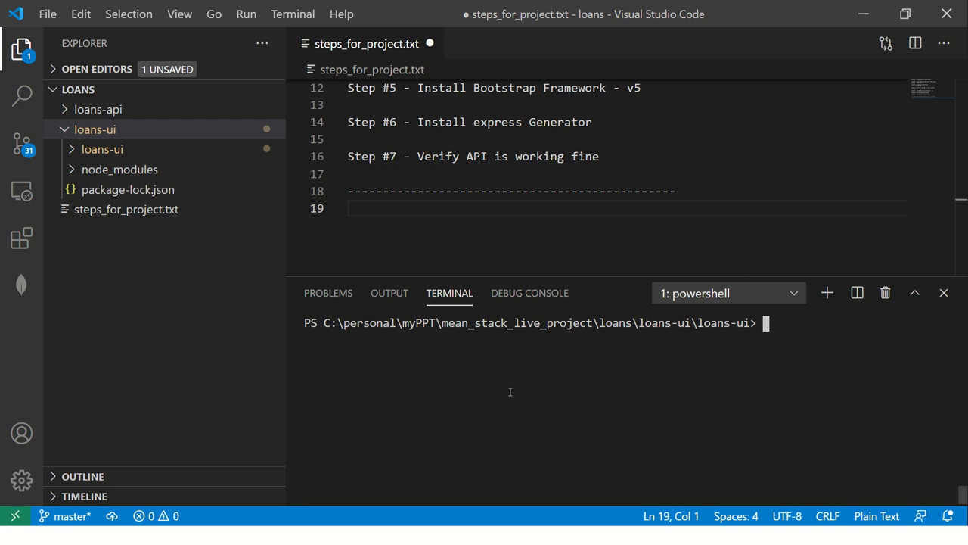
pyautogui.click(94, 149)
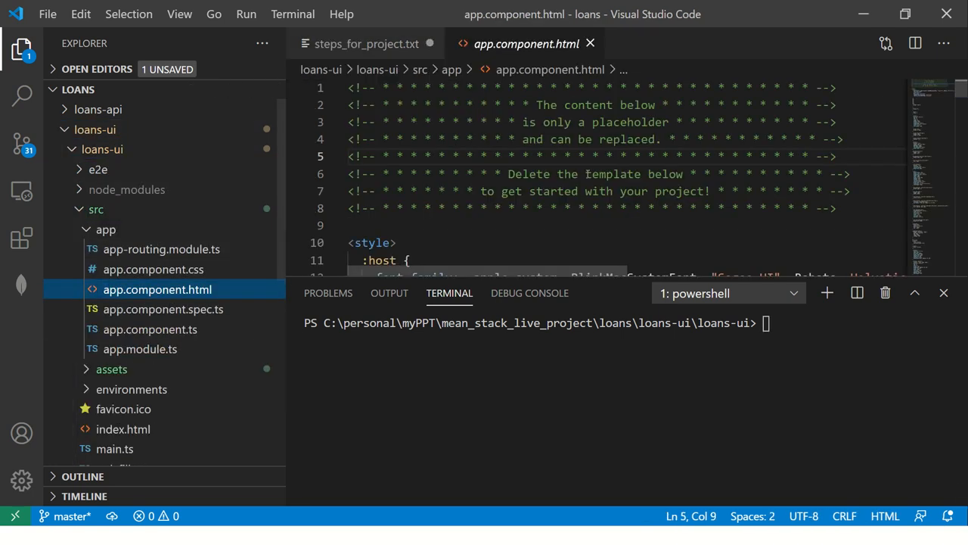
pyautogui.scroll(-3)
pyautogui.write('<router-outlet></router-outlet>')
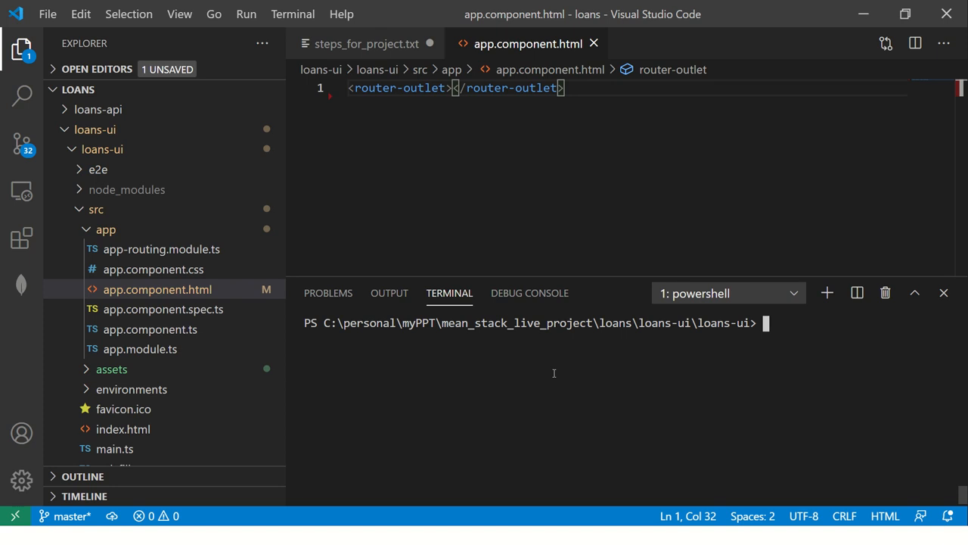
# - Run ng g c header, ng g c sidebar and ng g c footer in the terminal
pyautogui.write('ng g c header')
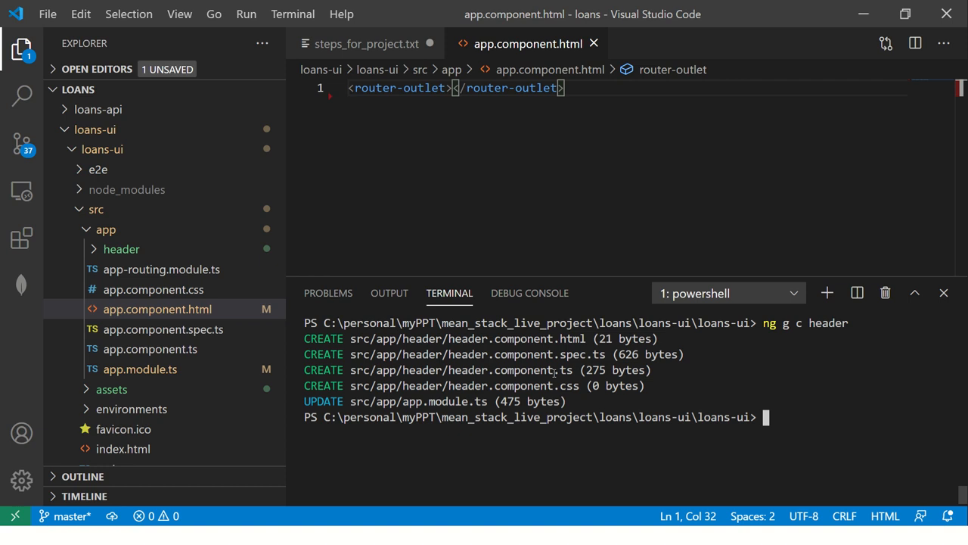
pyautogui.write('ng g c h')
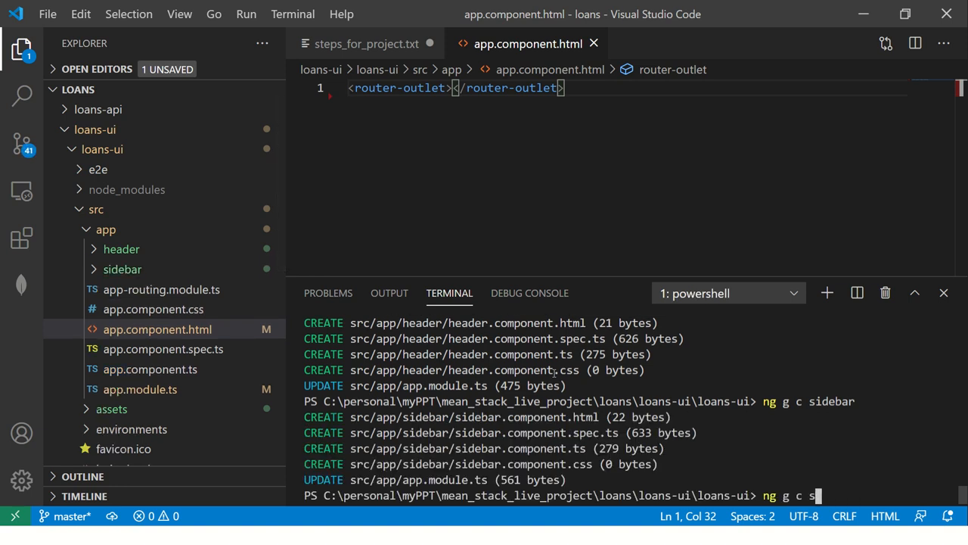
pyautogui.write('ooter')
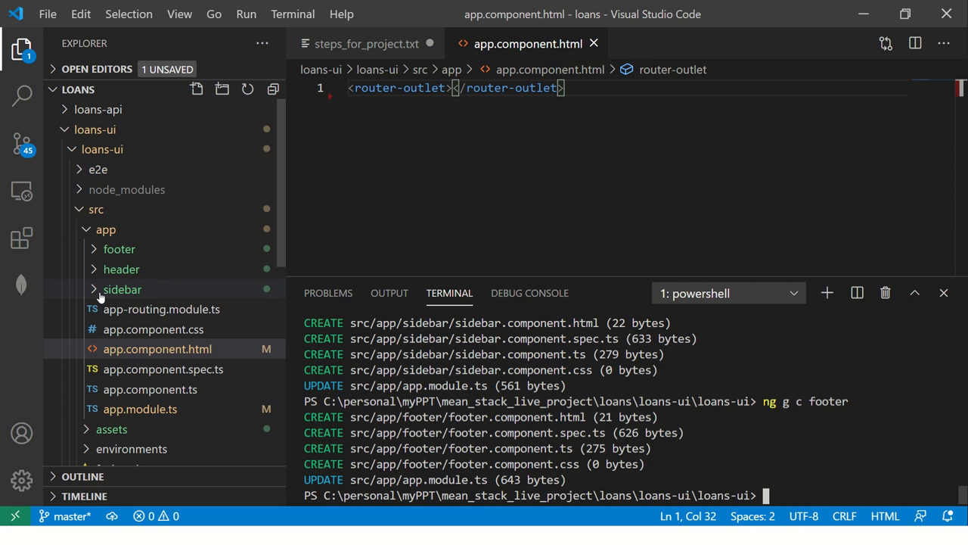
# - Check the app-sidebar selector, then add <app-header></app-header> above <router-outlet> and save
pyautogui.click(121, 289)
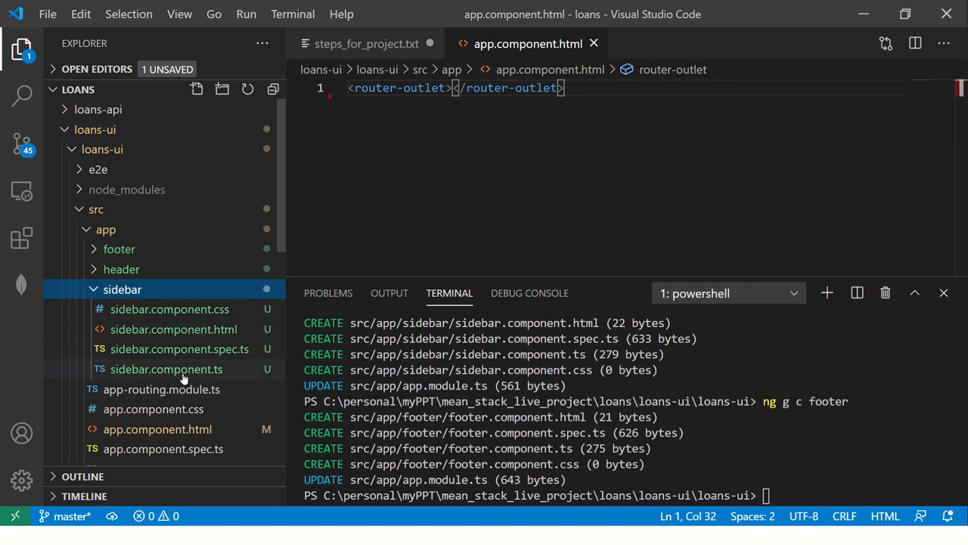
pyautogui.click(165, 369)
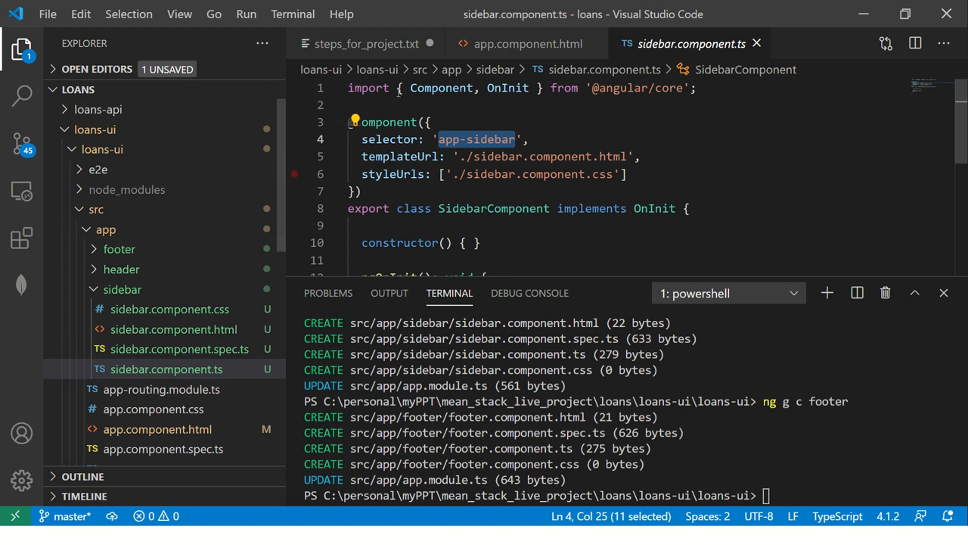
pyautogui.click(527, 43)
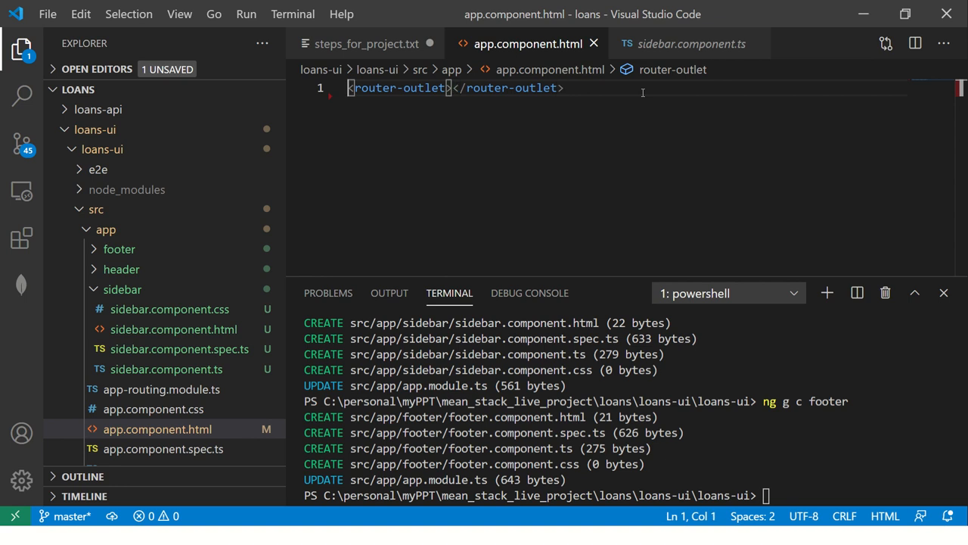
pyautogui.write('<app-header></app-header>')
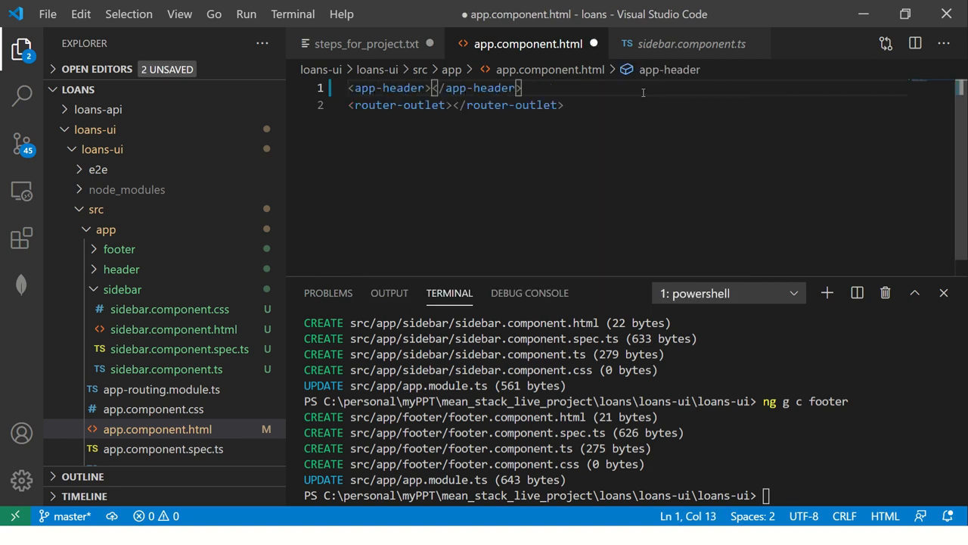
pyautogui.press('Enter')
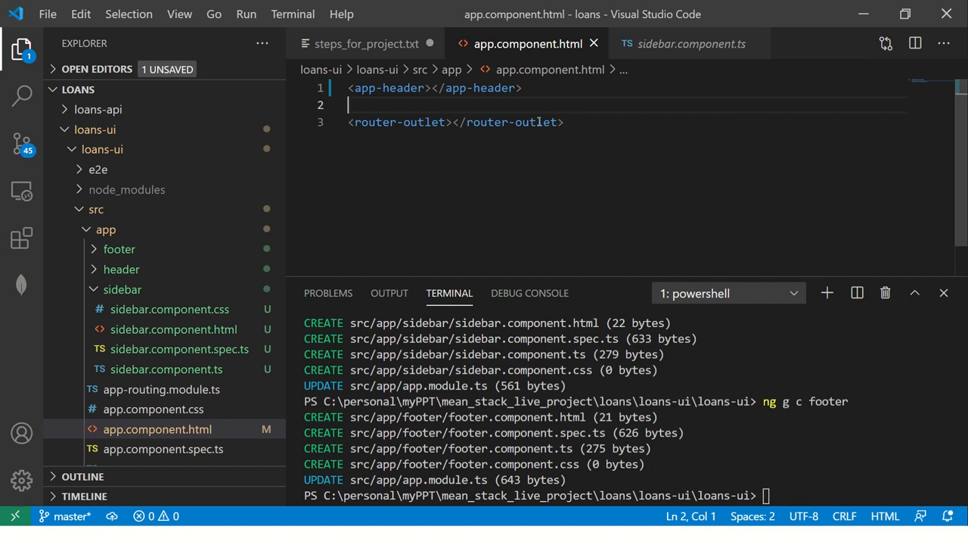
pyautogui.moveTo(453, 104)
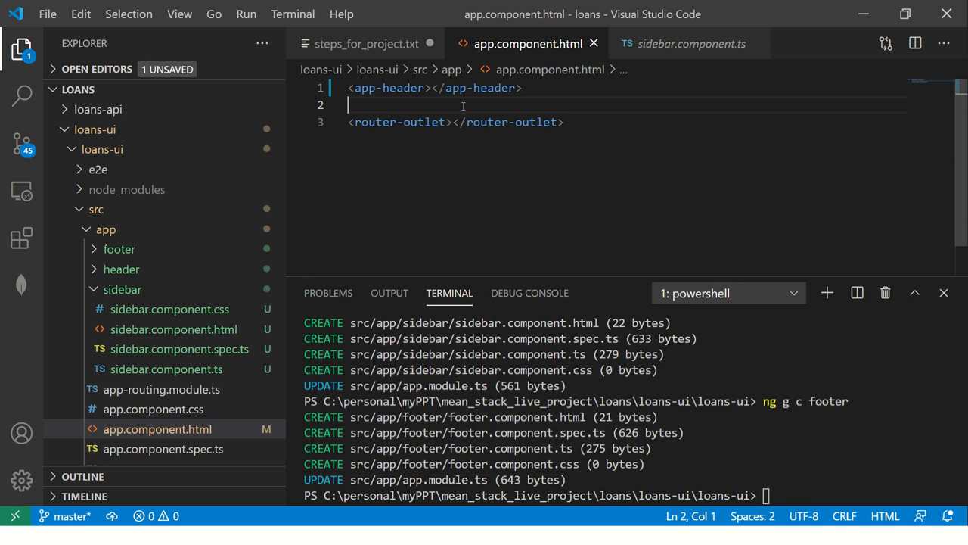
pyautogui.press('alt+tab')
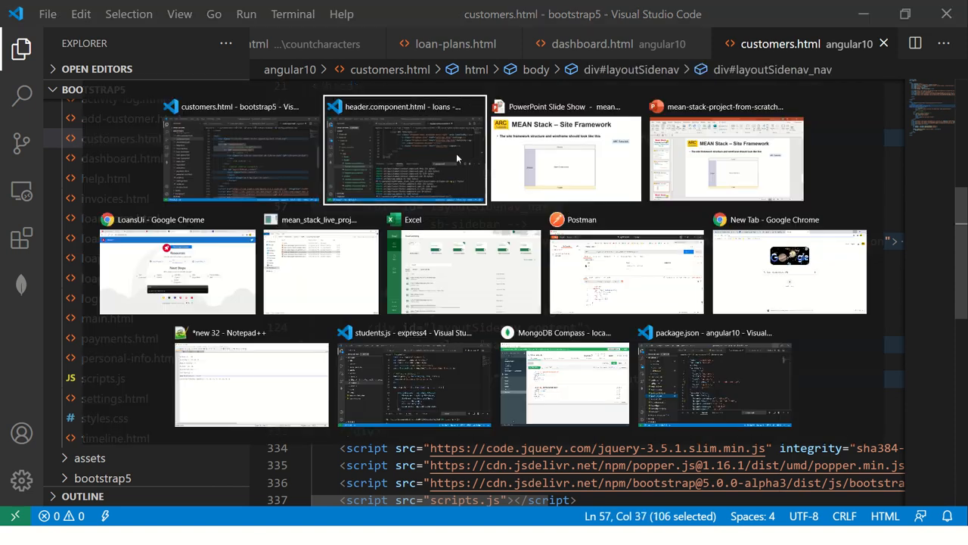
# - Add a layoutSidenav div containing a layoutSidenav_nav div to app.component.html and save
pyautogui.click(405, 149)
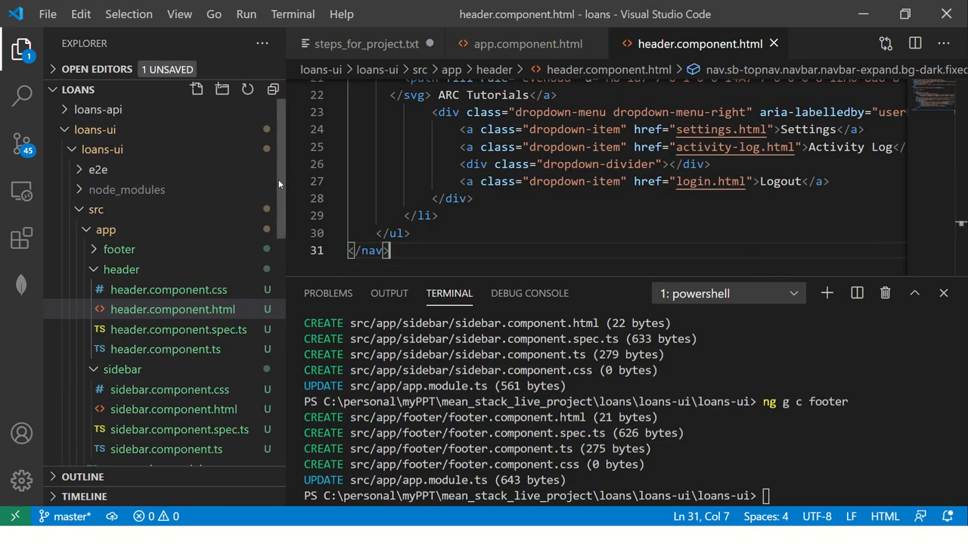
pyautogui.click(528, 43)
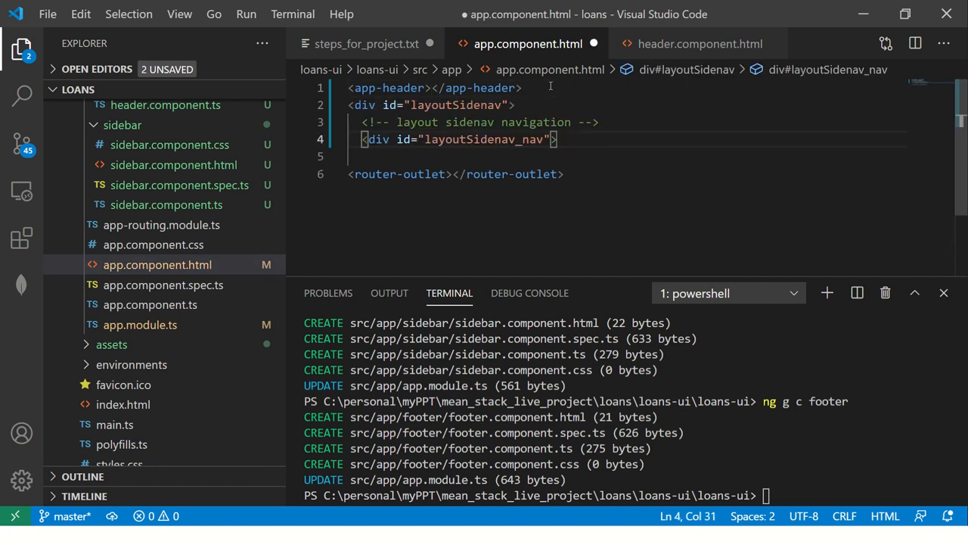
pyautogui.write('</div>')
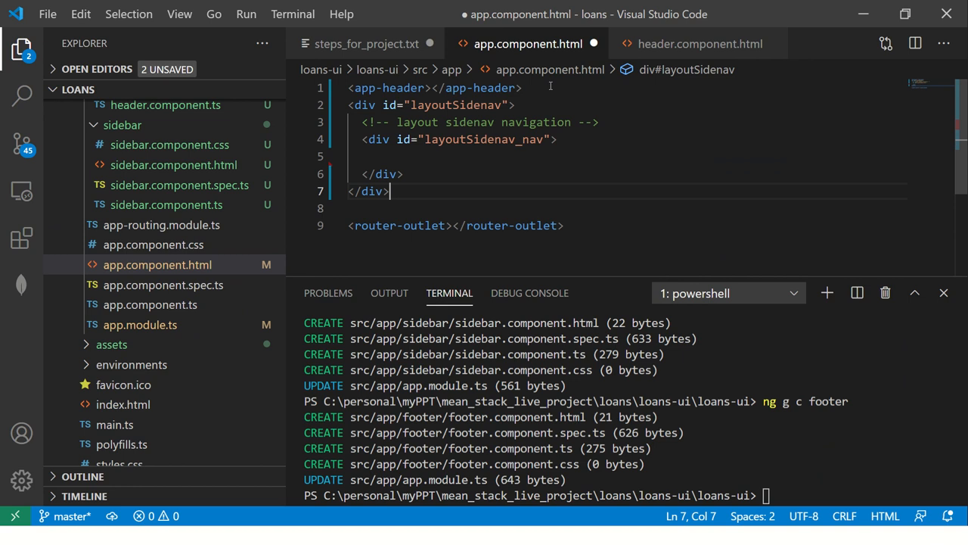
pyautogui.press('ctrl+s')
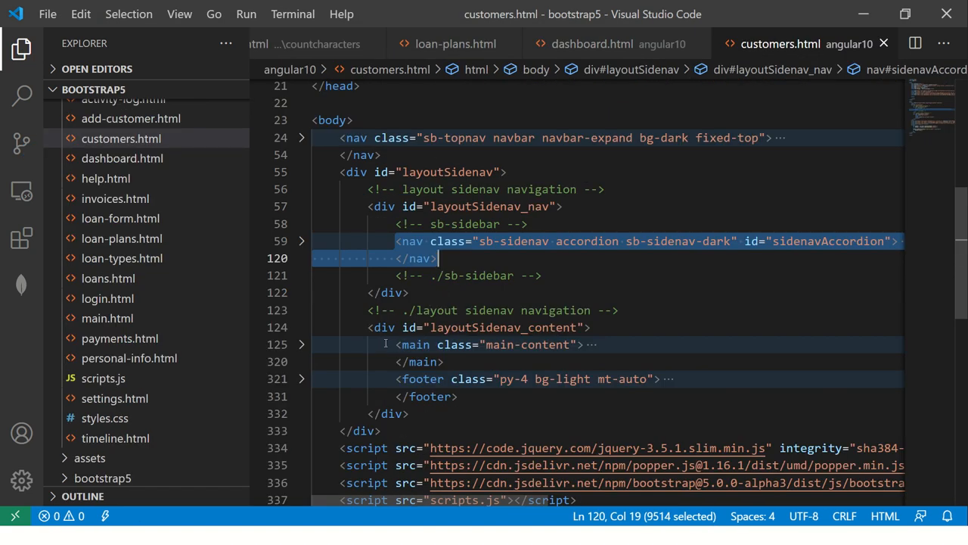
# - Review the footer component template in the loans-ui project
pyautogui.press('alt+tab')
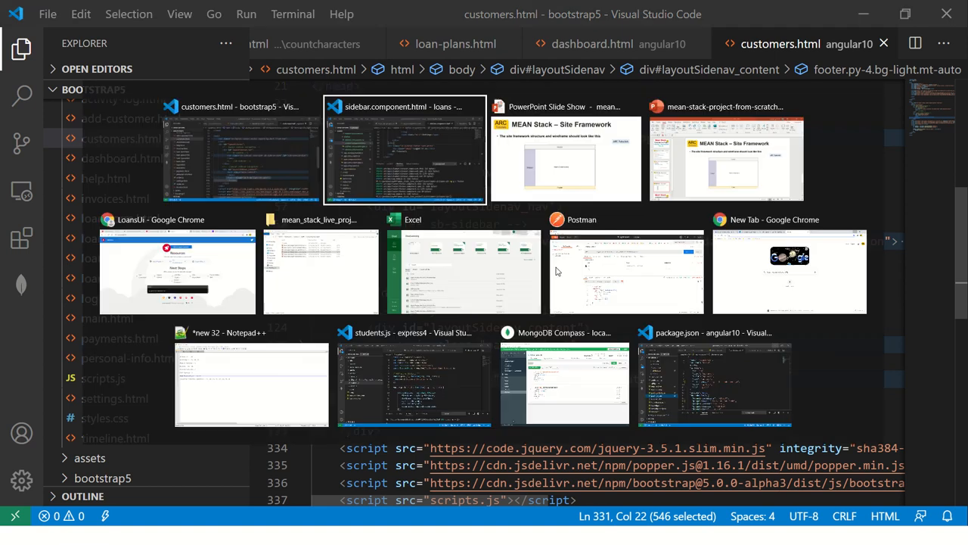
pyautogui.click(405, 149)
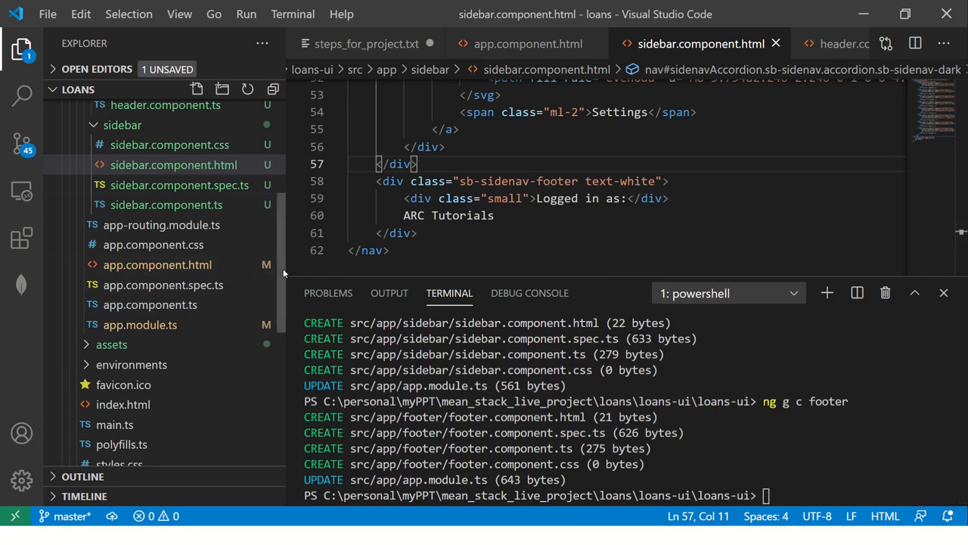
pyautogui.click(170, 255)
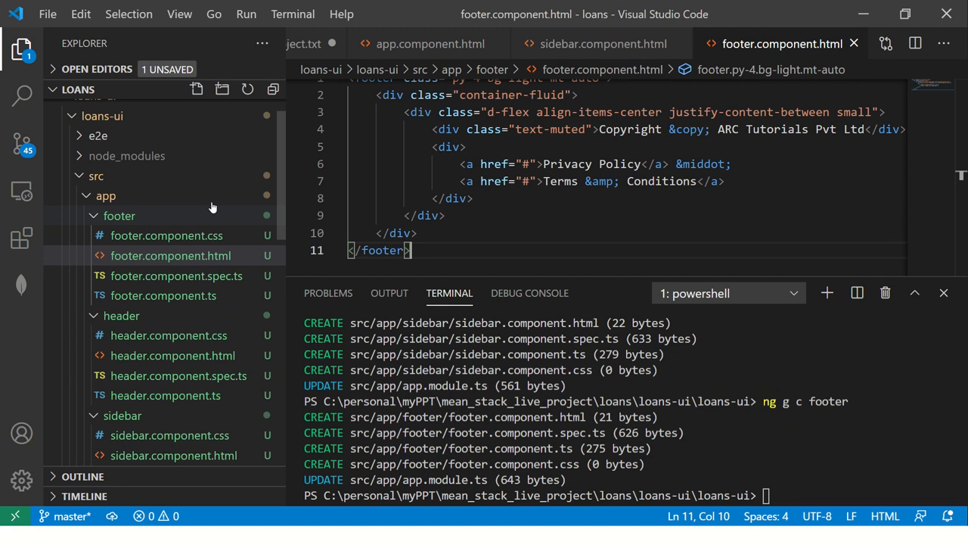
# - Add a layoutSidenav_content div and <app-sidebar> and <app-footer> tags to app.component.html
pyautogui.click(429, 44)
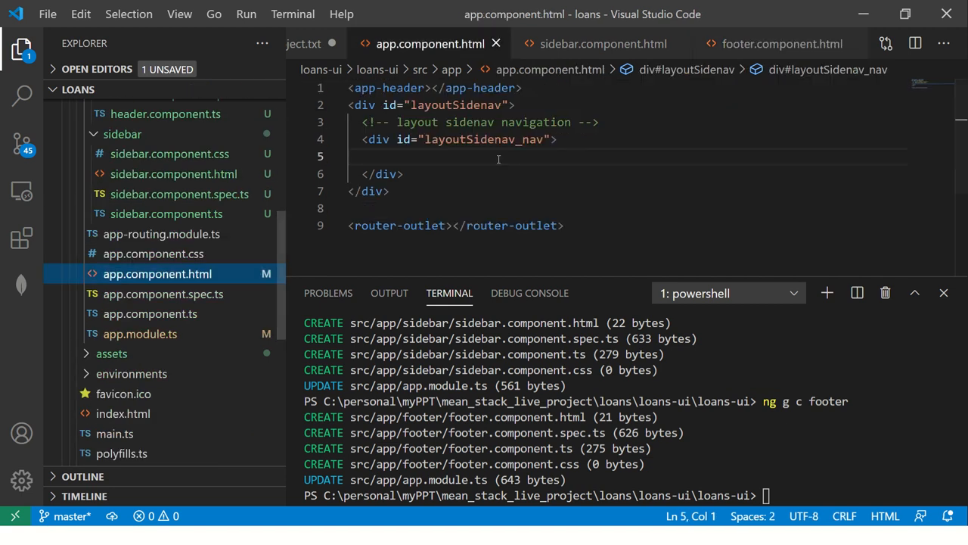
pyautogui.write('<div id="layoutSidenav_content">')
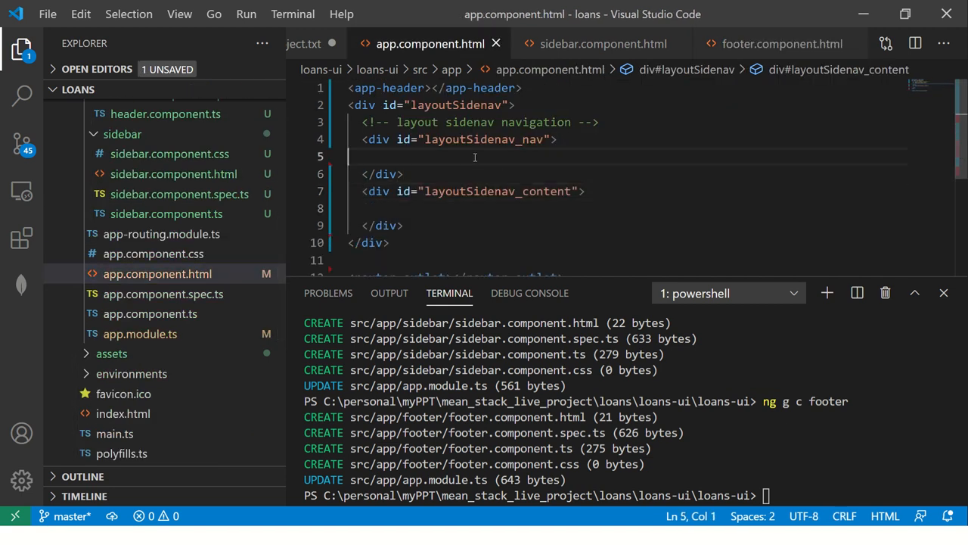
pyautogui.write('<app-sidebar></app-sidebar>')
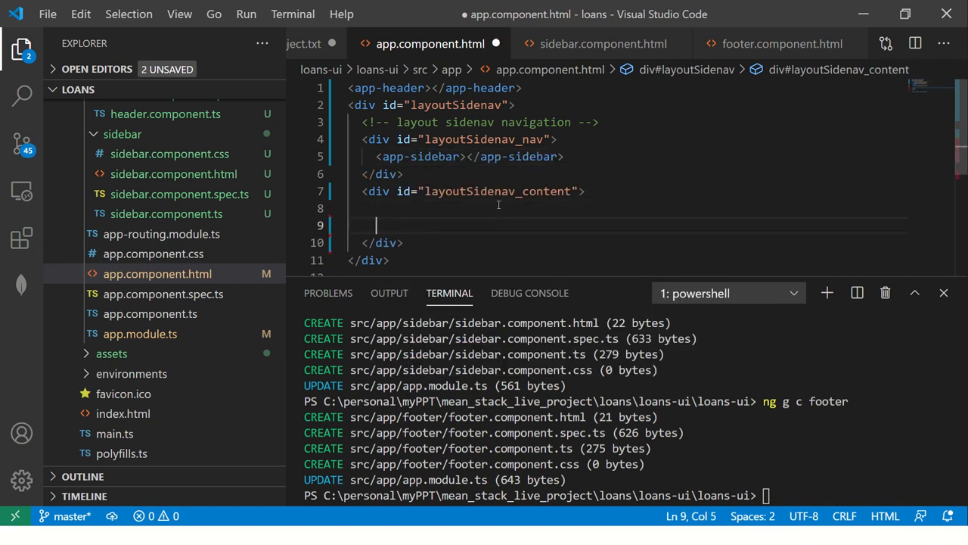
pyautogui.write('<app-foot')
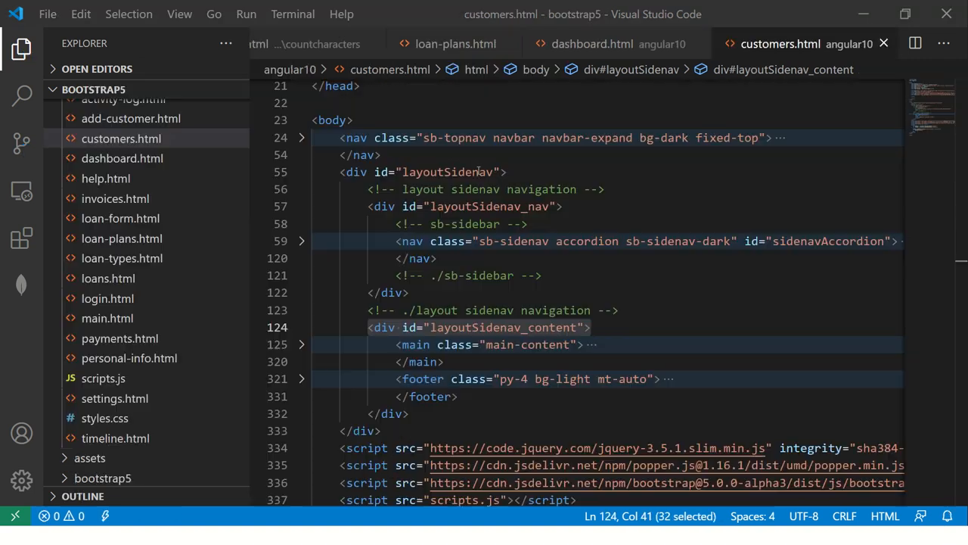
# - Add .sb-sidenav-dark .sb-sidenav-footer { background-color: #343a40; } to styles.css and save
pyautogui.click(105, 418)
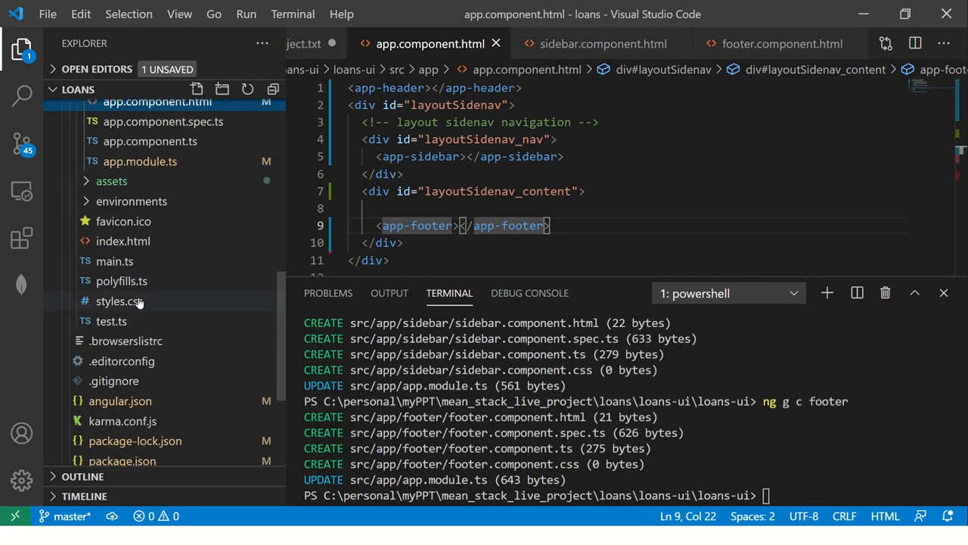
pyautogui.click(118, 300)
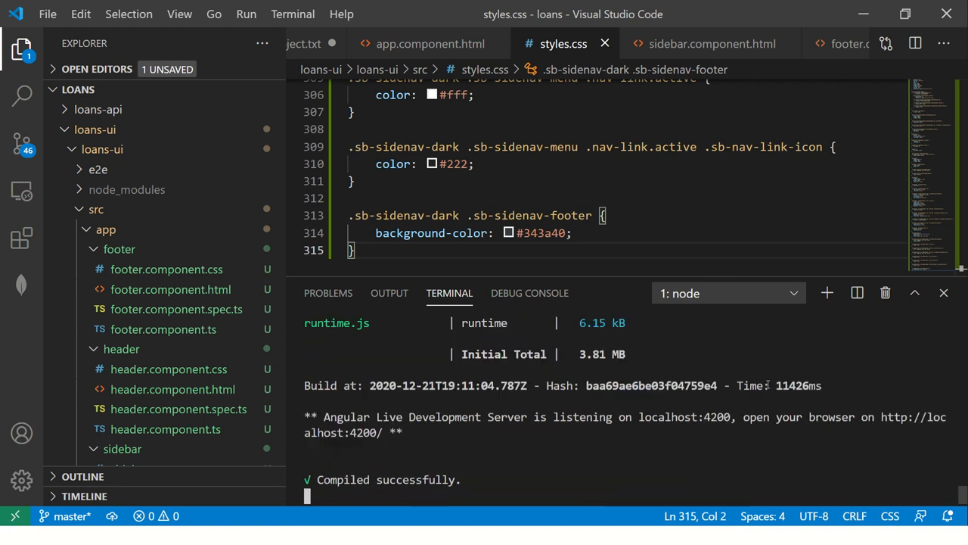
pyautogui.press('alt+tab')
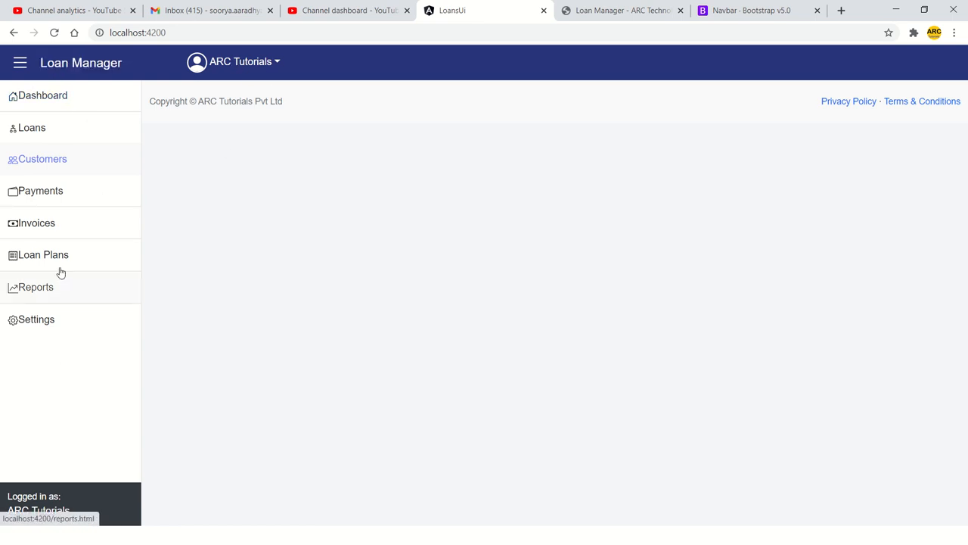
pyautogui.moveTo(497, 117)
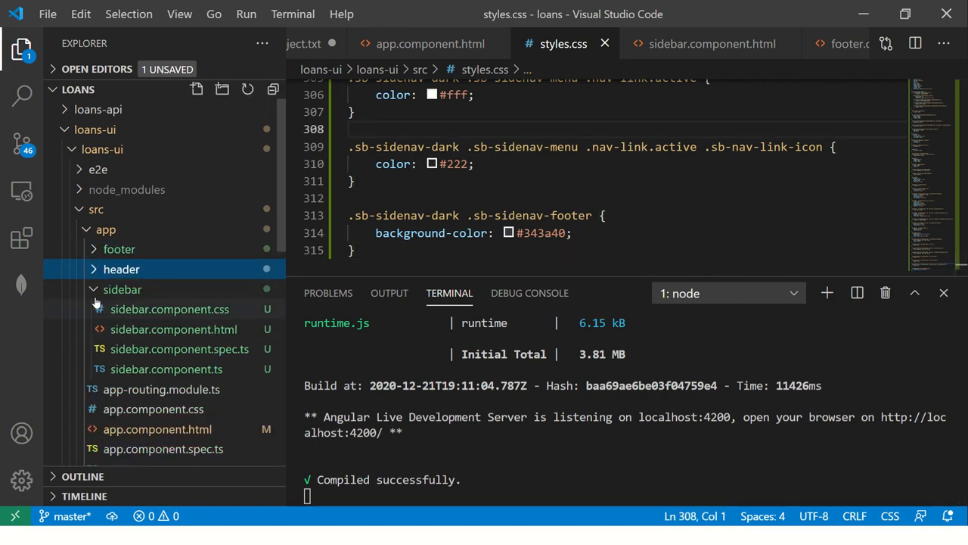
# - Insert <router-outlet></router-outlet> above <app-footer> inside the layoutSidenav_content div
pyautogui.click(157, 348)
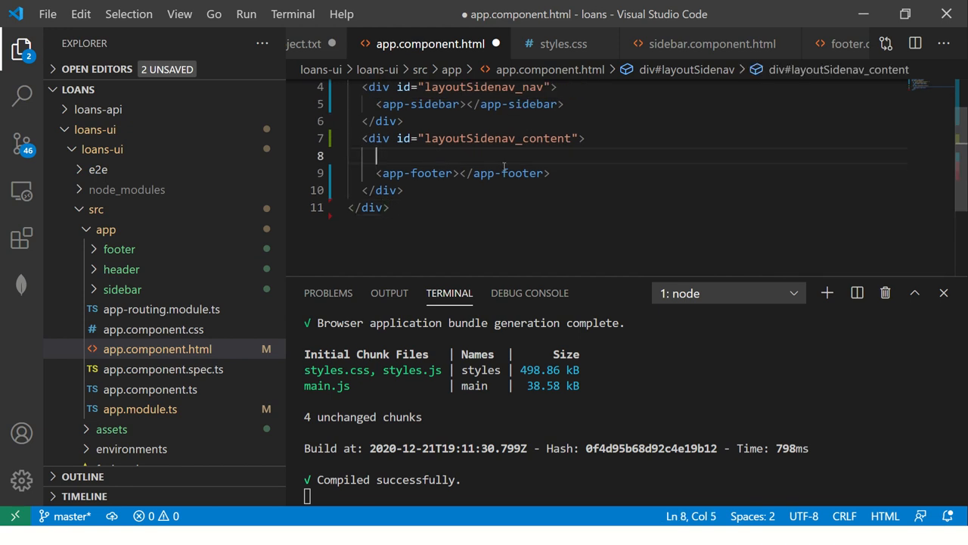
pyautogui.write('<router-outlet></router-outlet>')
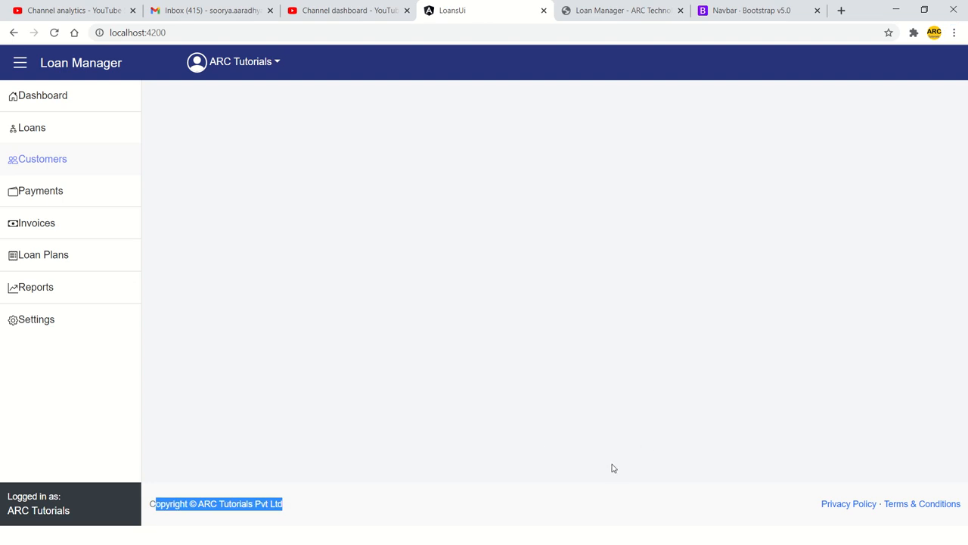
pyautogui.moveTo(443, 524)
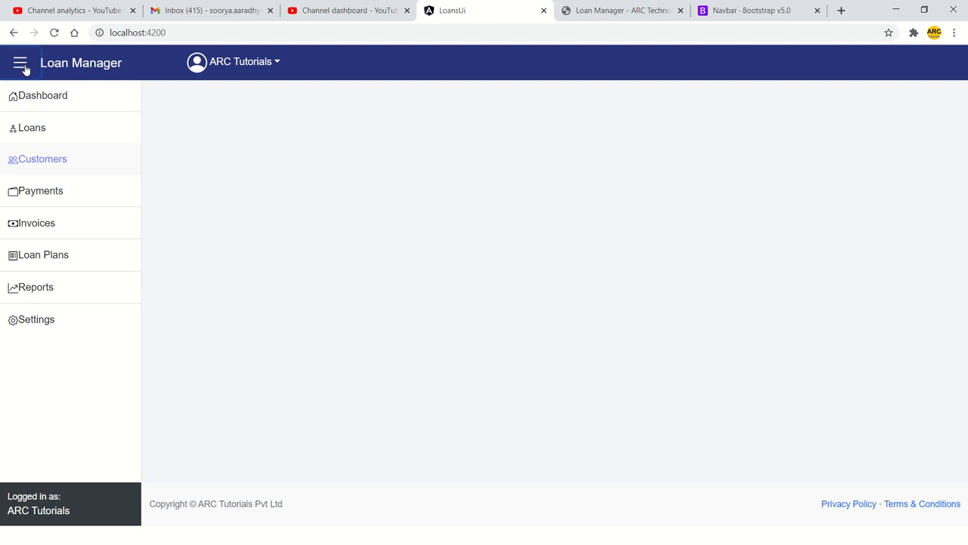
pyautogui.moveTo(240, 61)
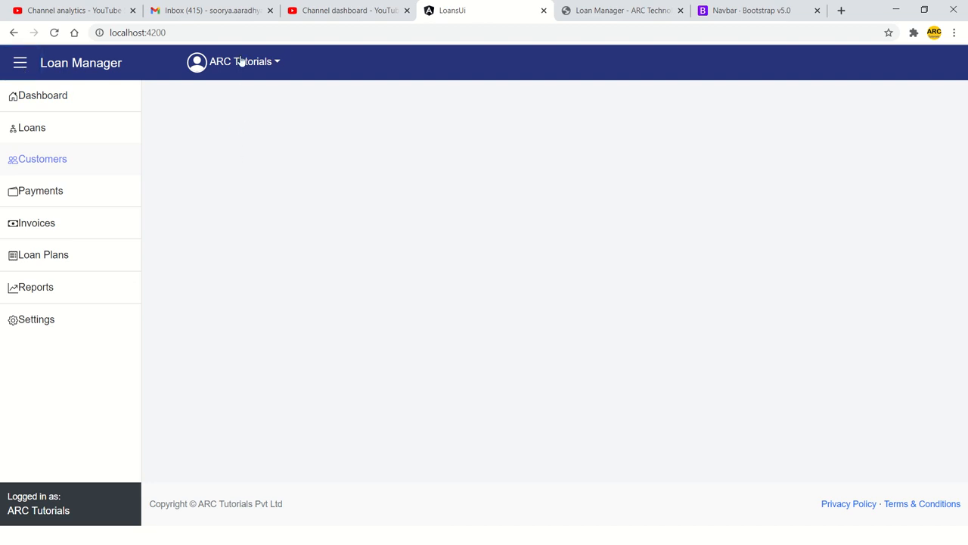
pyautogui.moveTo(907, 83)
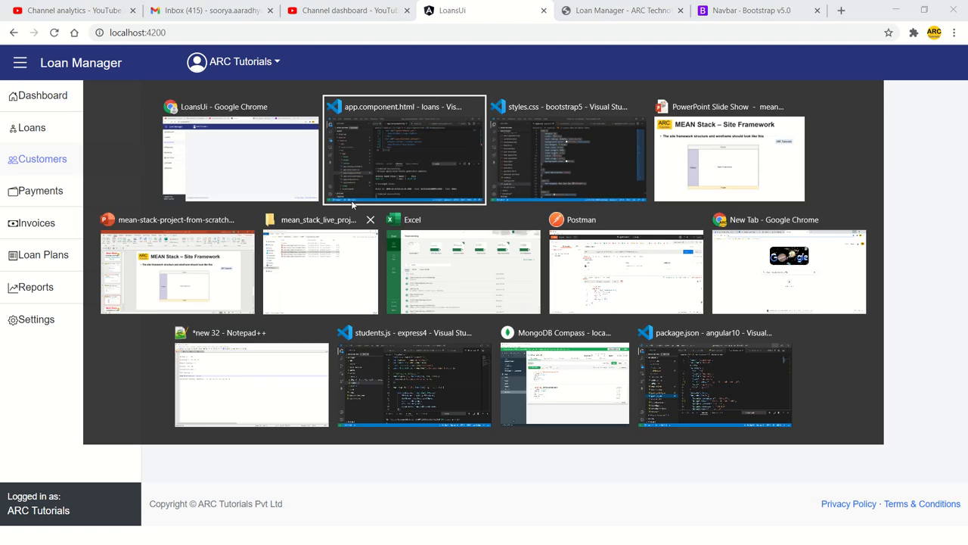
# - Switch from Chrome back to the VS Code editor window
pyautogui.click(404, 151)
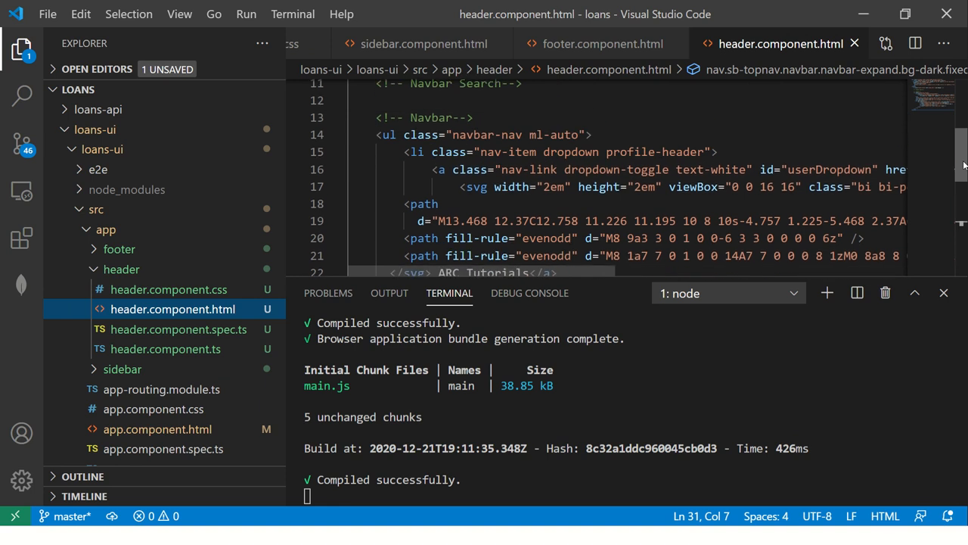
# - Copy the Bootstrap 5 navbar example and paste it at the end of header.component.html
pyautogui.write('d-flex')
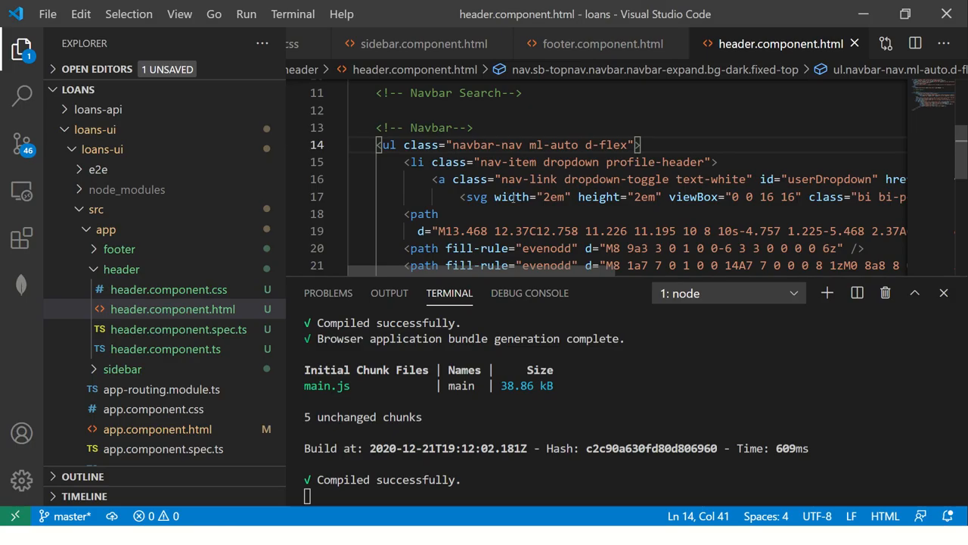
pyautogui.click(751, 10)
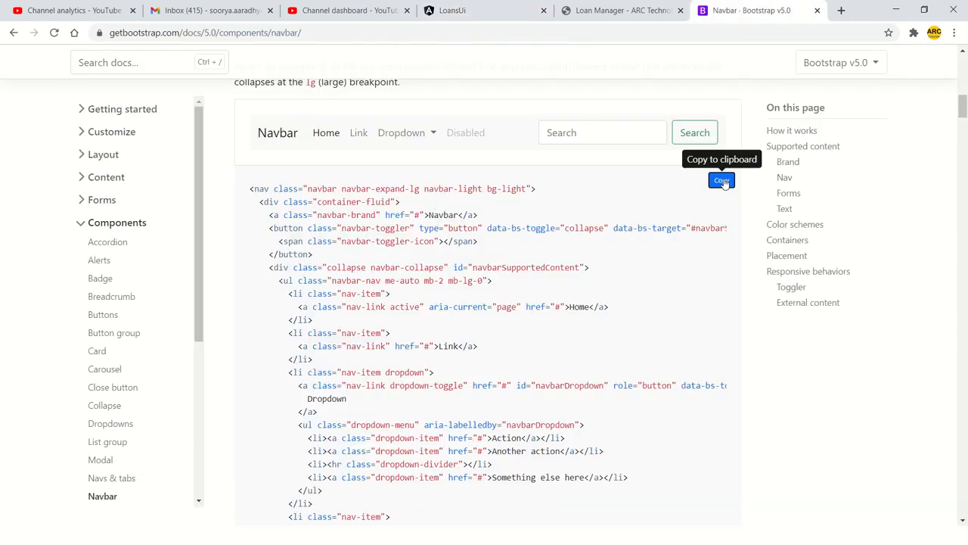
pyautogui.click(452, 9)
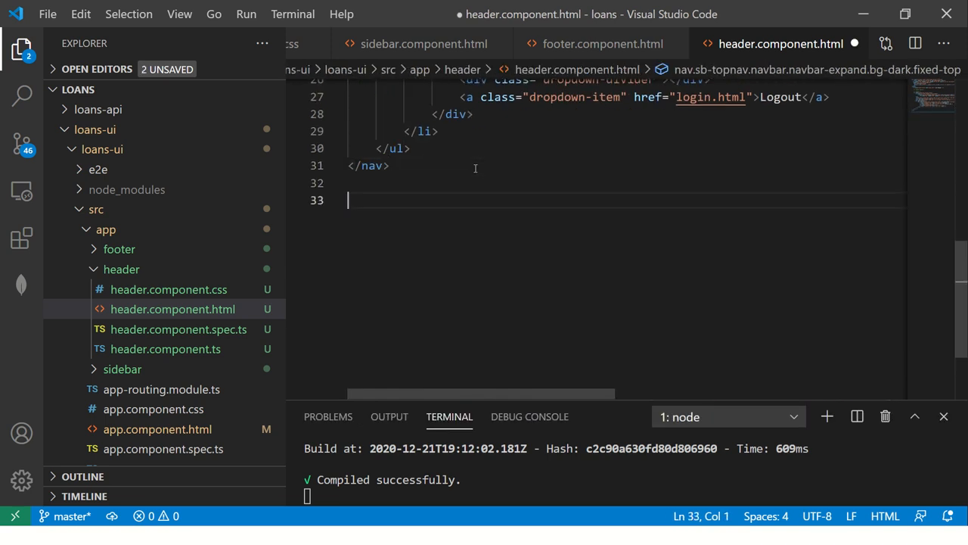
pyautogui.press('alt+tab')
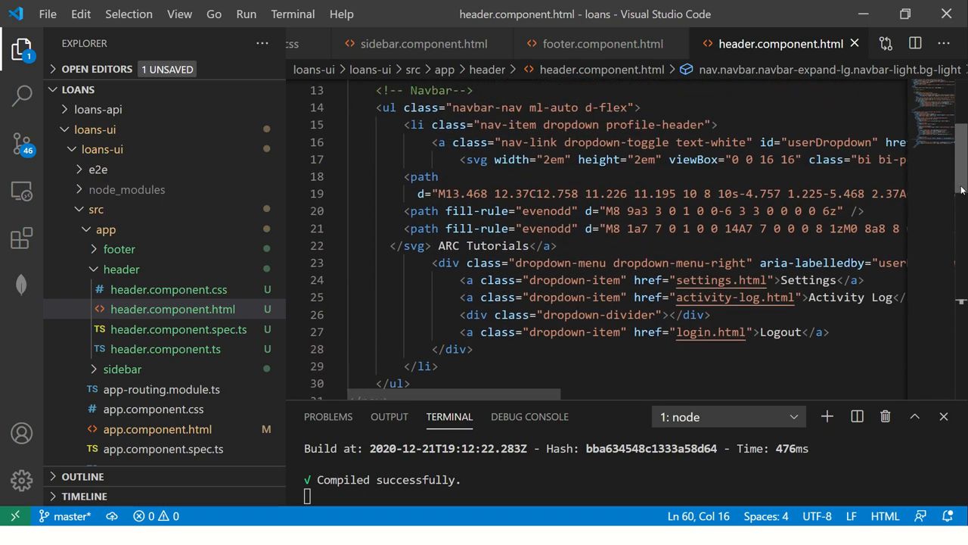
# - Move the user dropdown and sidebar toggle button into the new navbar, deleting the old nav
pyautogui.click(339, 110)
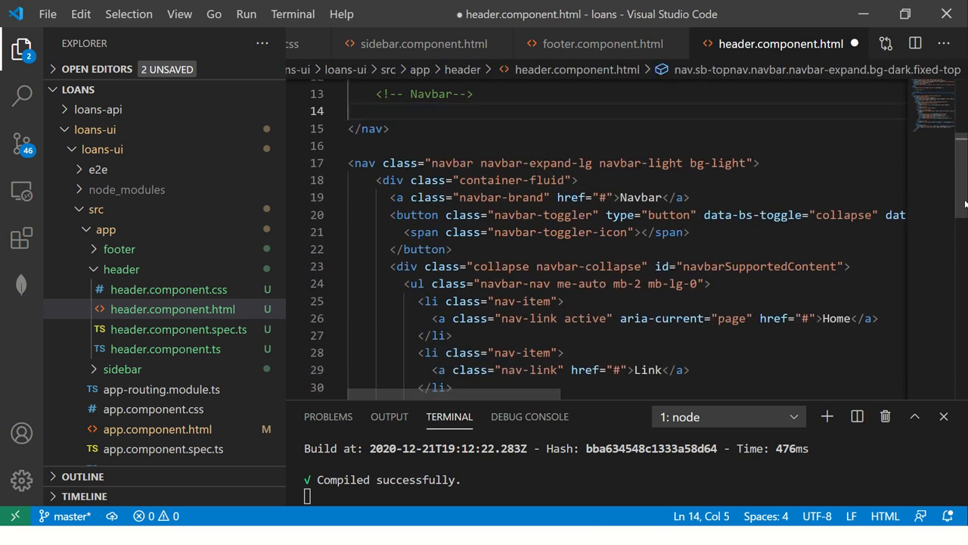
pyautogui.scroll(-3)
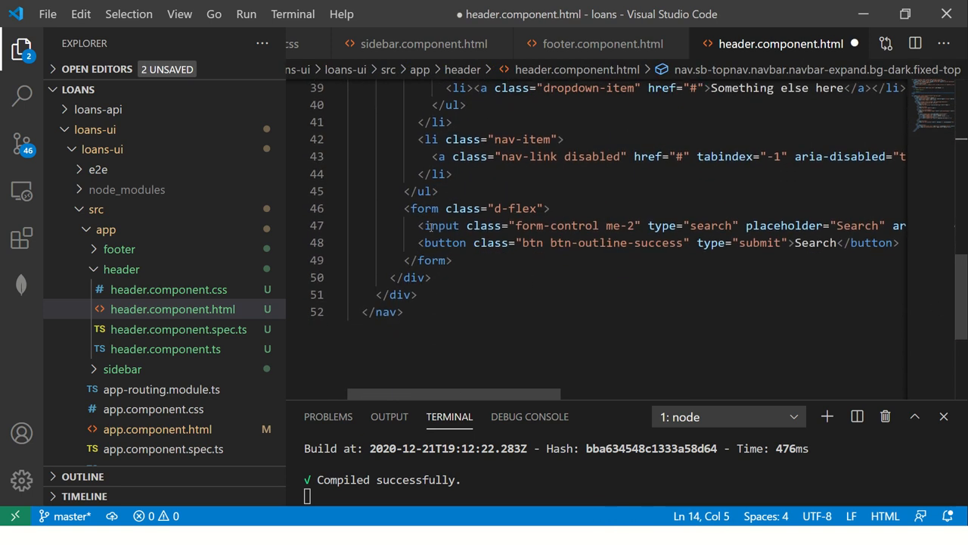
pyautogui.press('ctrl+s')
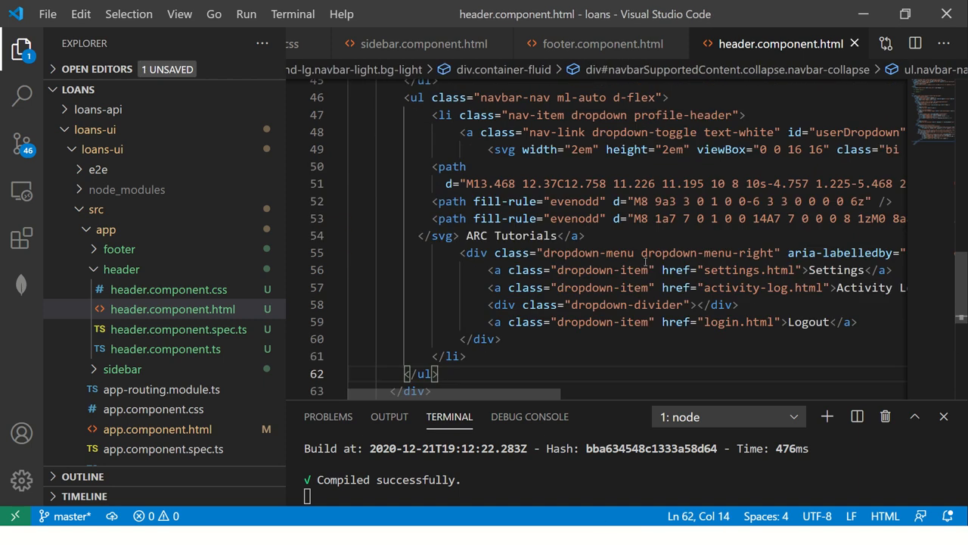
pyautogui.scroll(3)
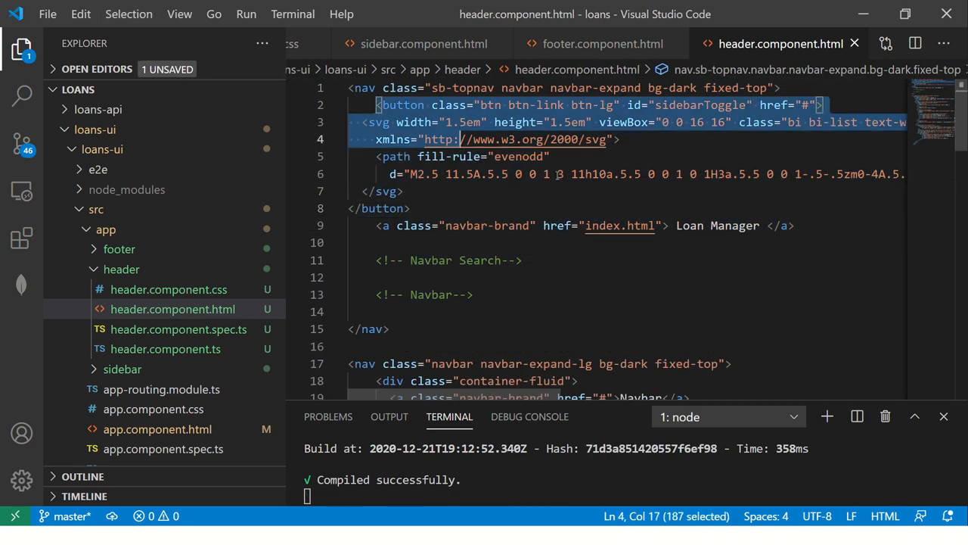
pyautogui.press('Delete')
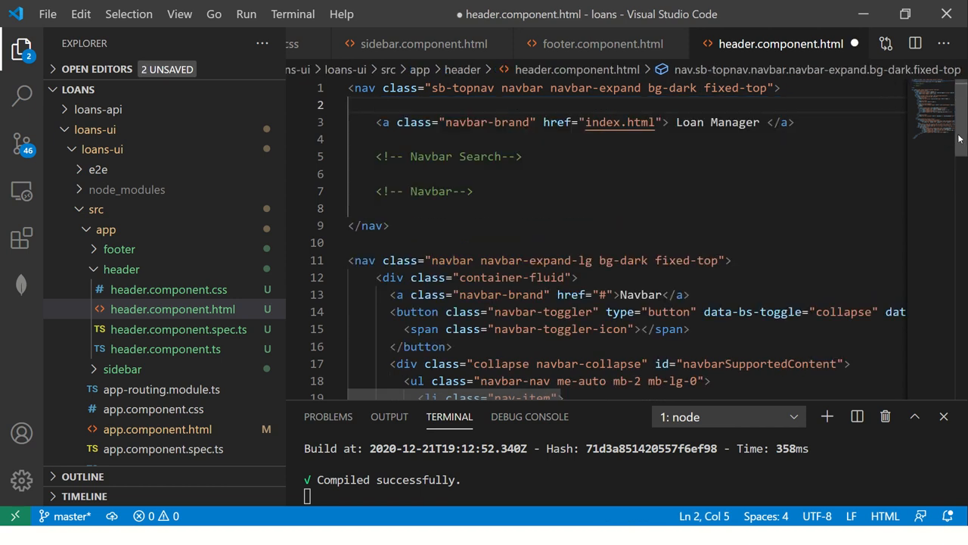
pyautogui.scroll(-3)
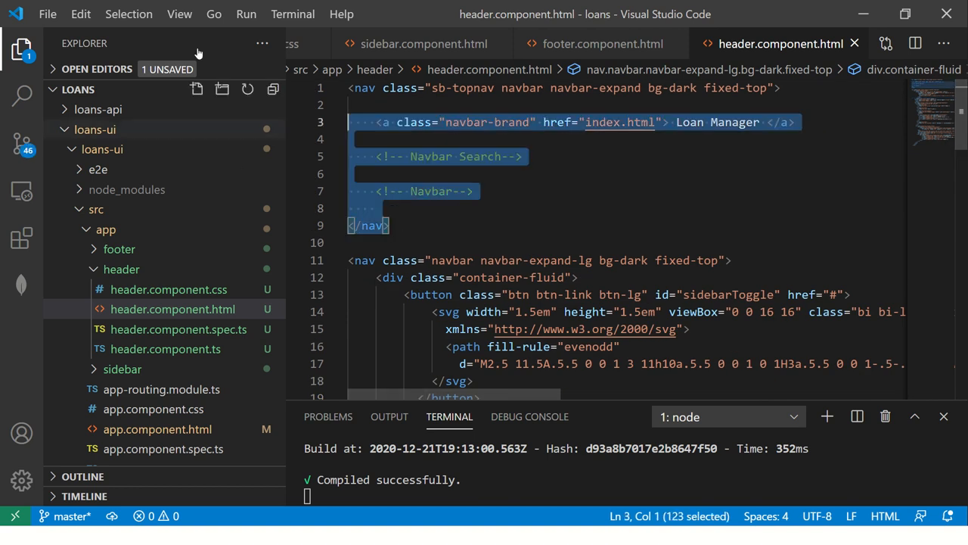
pyautogui.press('Delete')
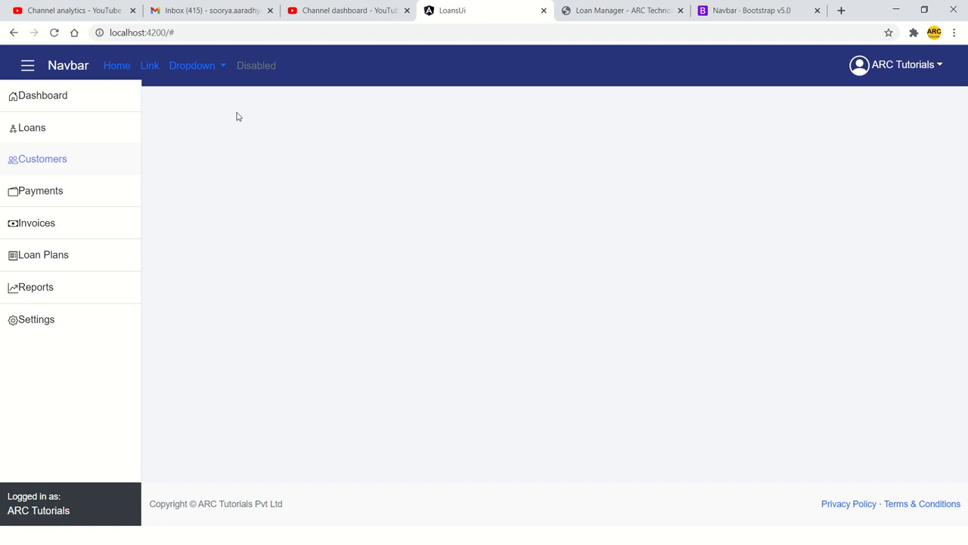
pyautogui.moveTo(893, 89)
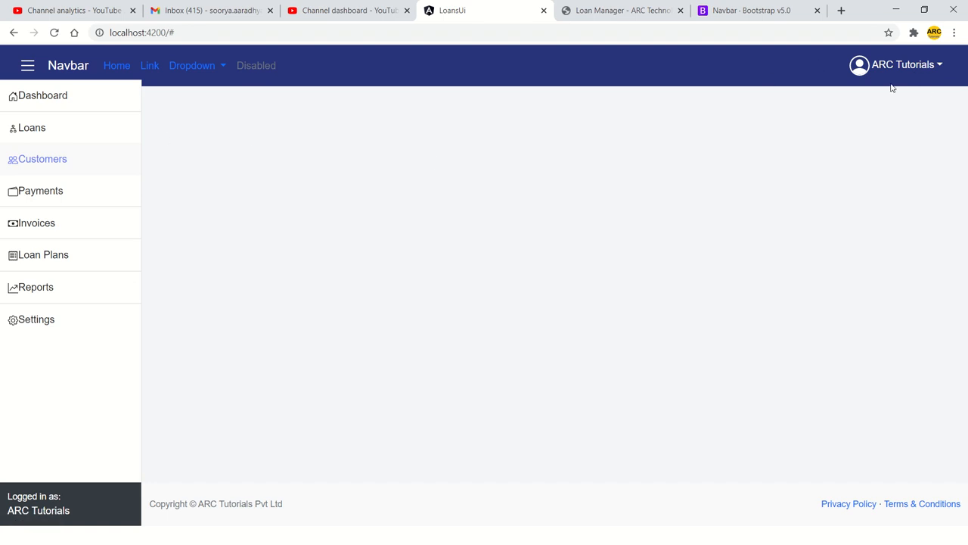
pyautogui.moveTo(860, 79)
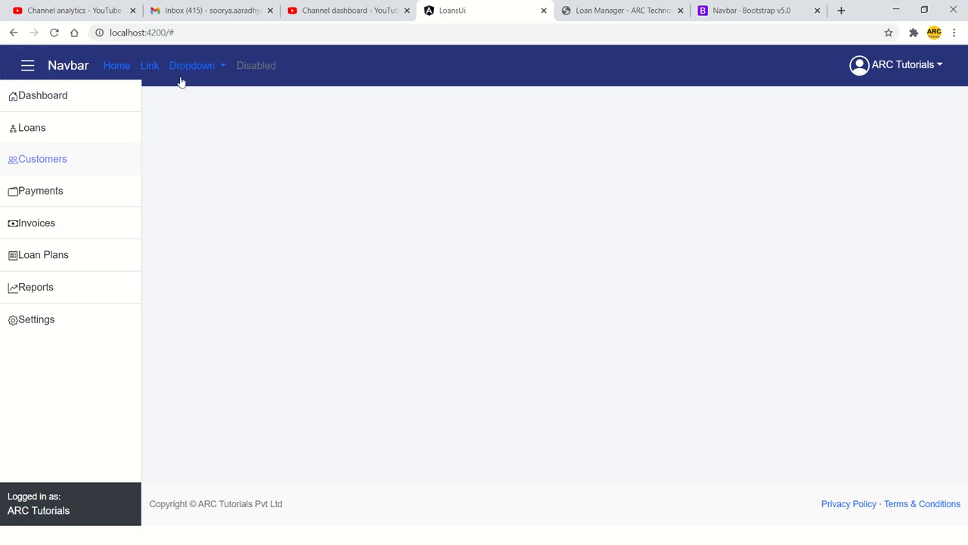
pyautogui.moveTo(282, 164)
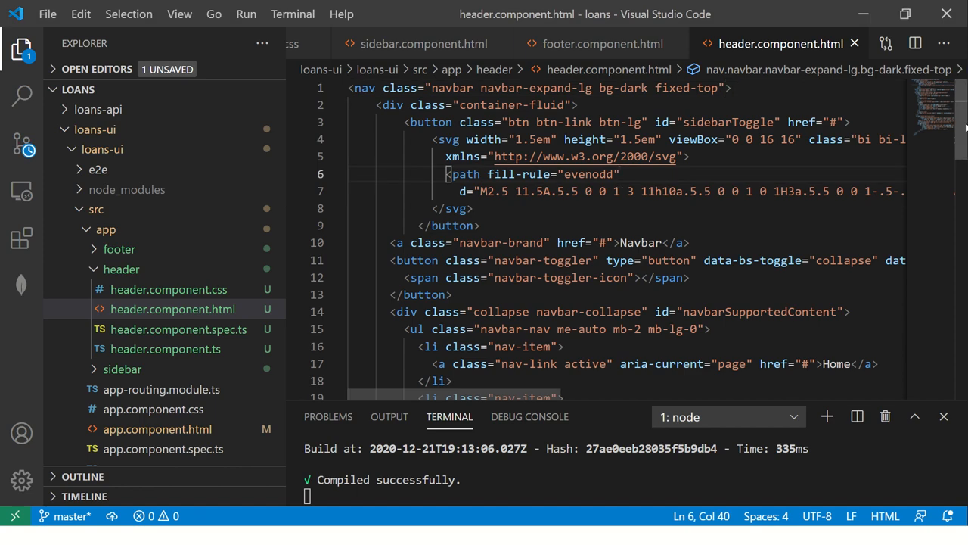
# - Delete the sample Home/Link/Dropdown list and change the user ul class to navbar-nav mr-auto
pyautogui.scroll(-3)
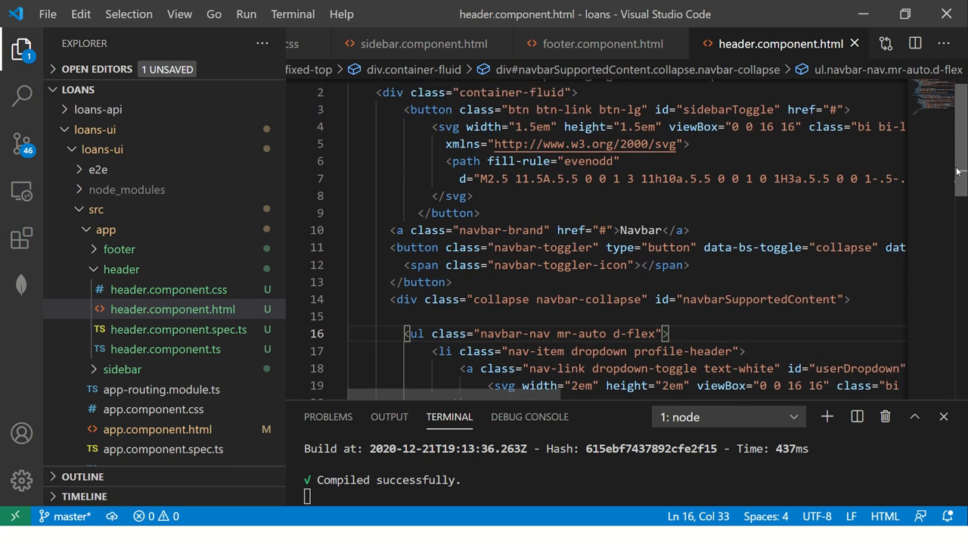
pyautogui.scroll(-3)
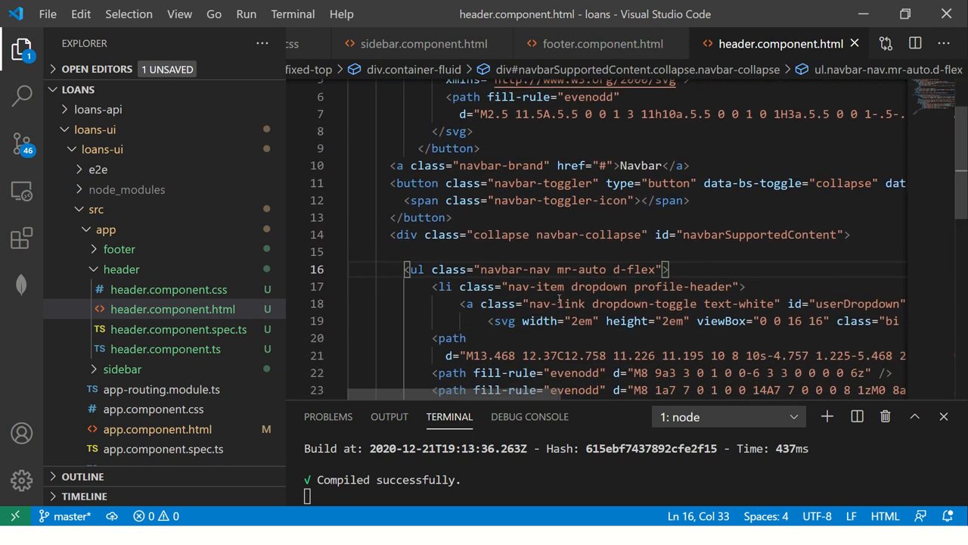
pyautogui.write('p')
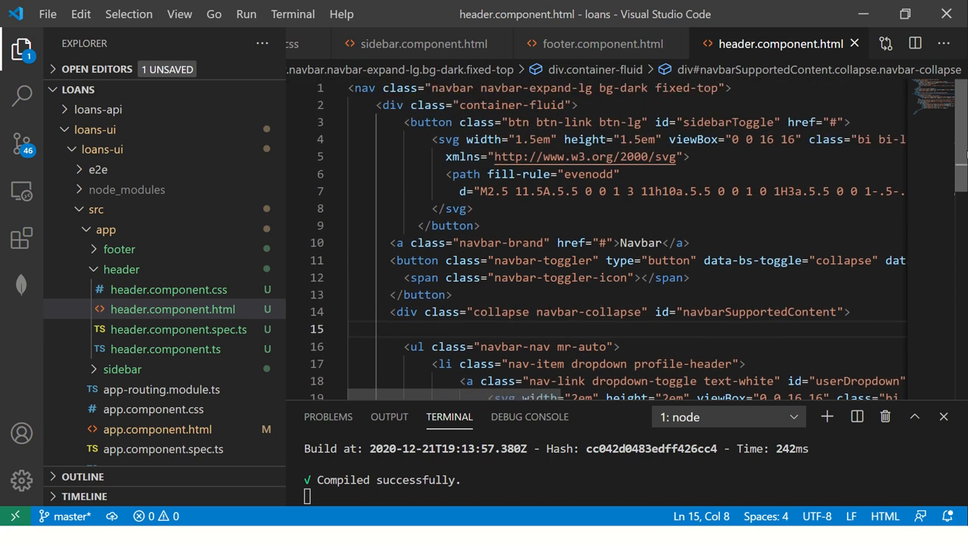
pyautogui.click(391, 104)
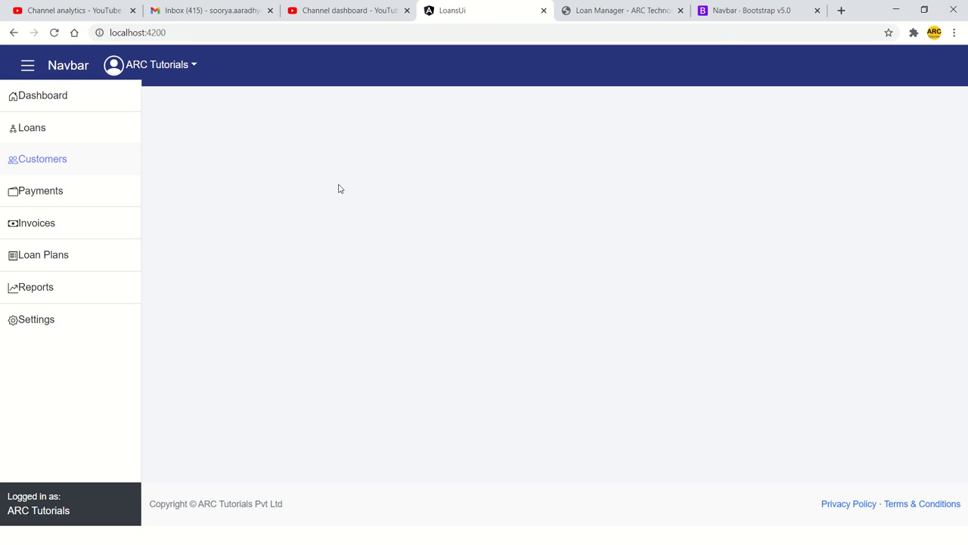
pyautogui.moveTo(68, 64)
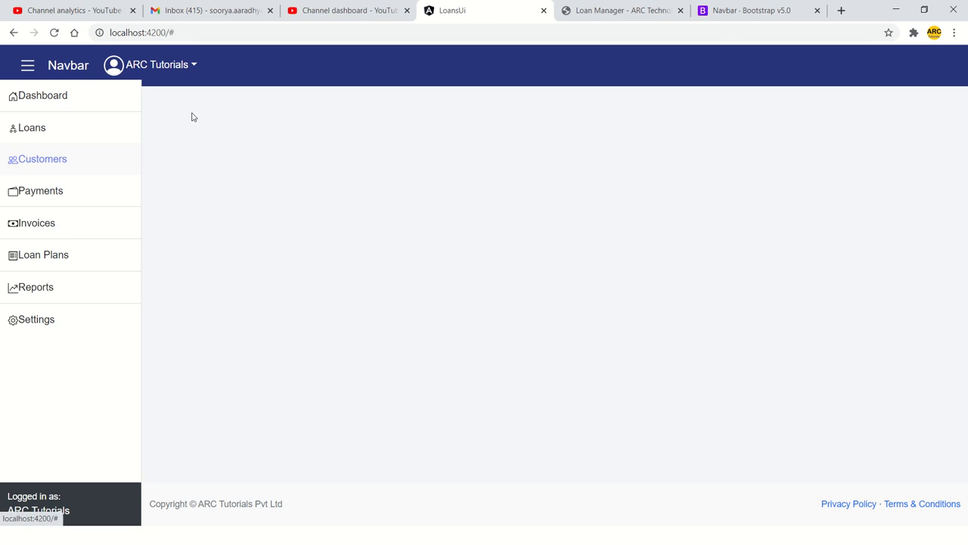
pyautogui.moveTo(337, 199)
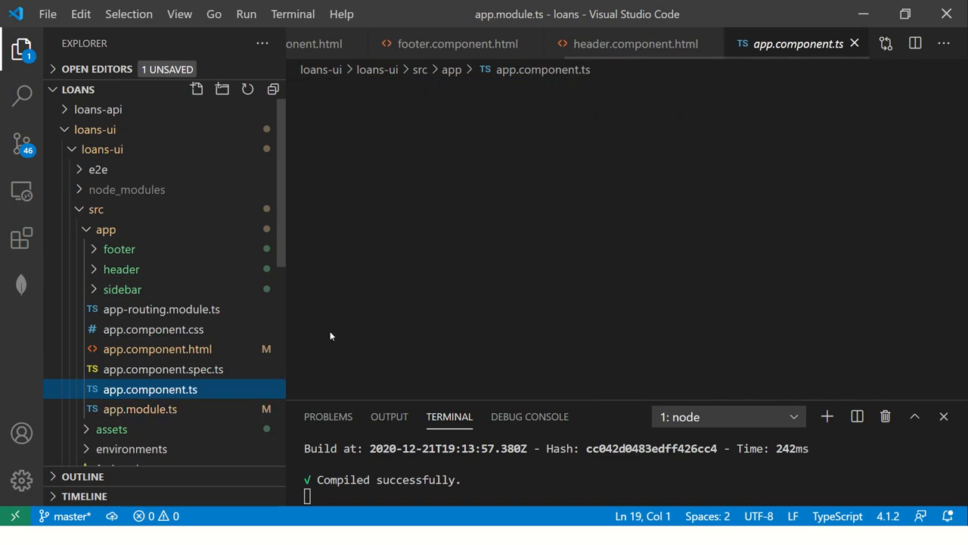
# - Add 'declare var $: any;' below the import, make AppComponent implement OnInit, and begin ngOnInit
pyautogui.click(150, 389)
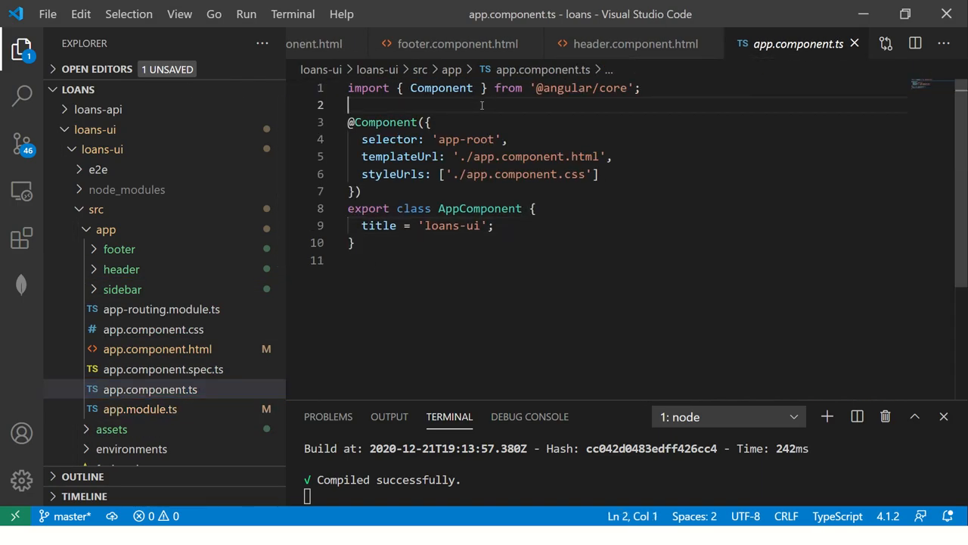
pyautogui.write('declare')
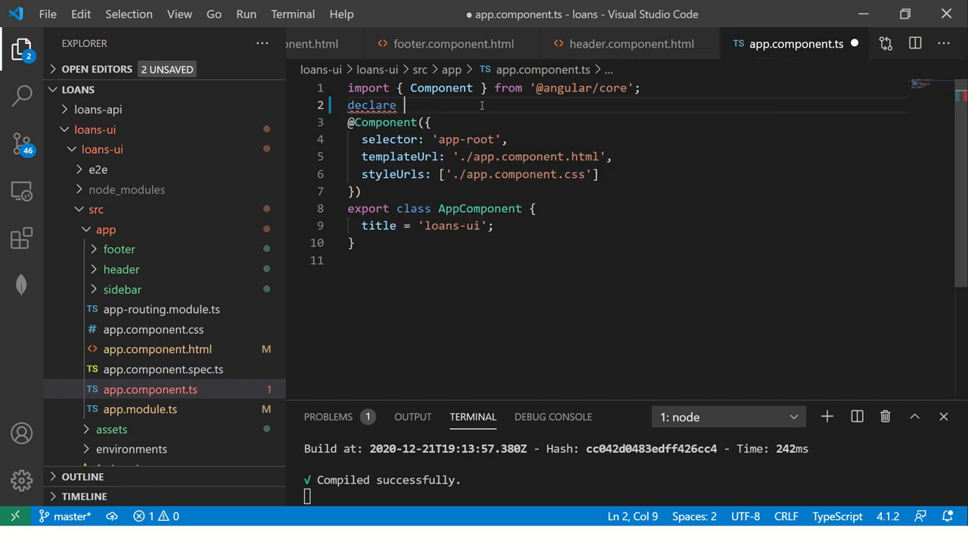
pyautogui.write('var')
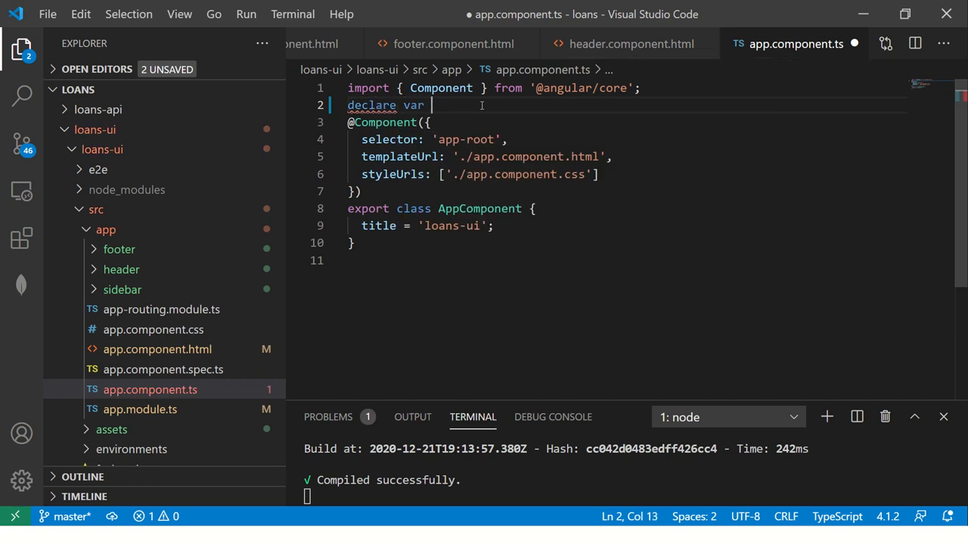
pyautogui.write('$')
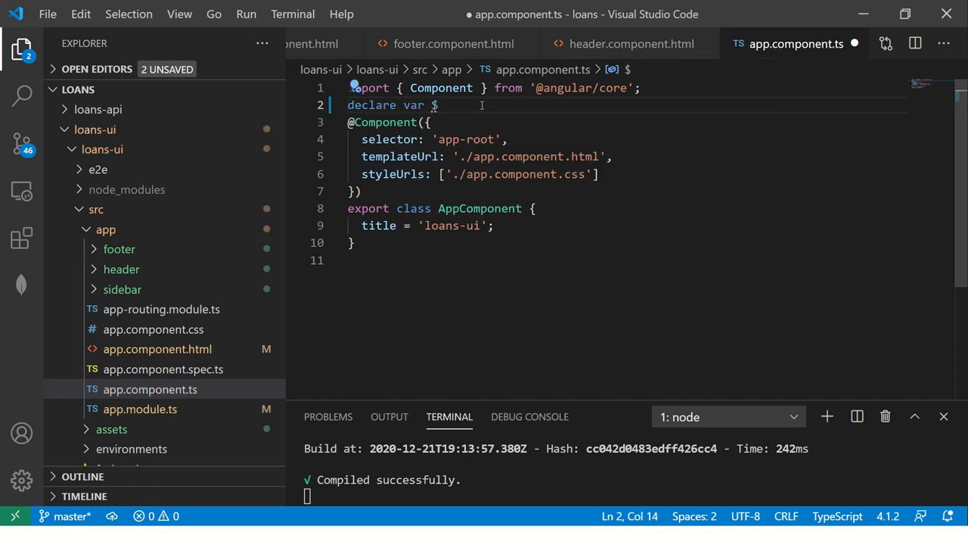
pyautogui.write(': any;')
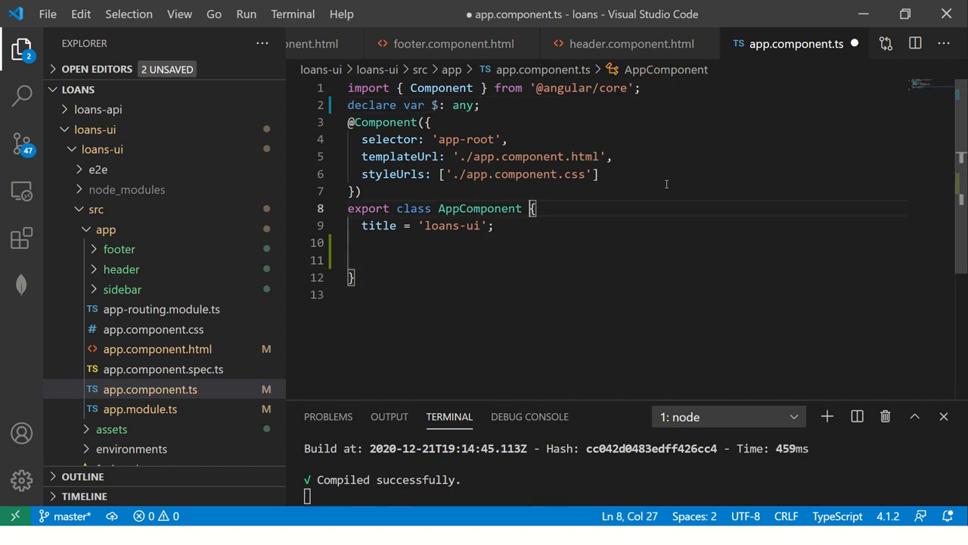
pyautogui.write('implements OnInit')
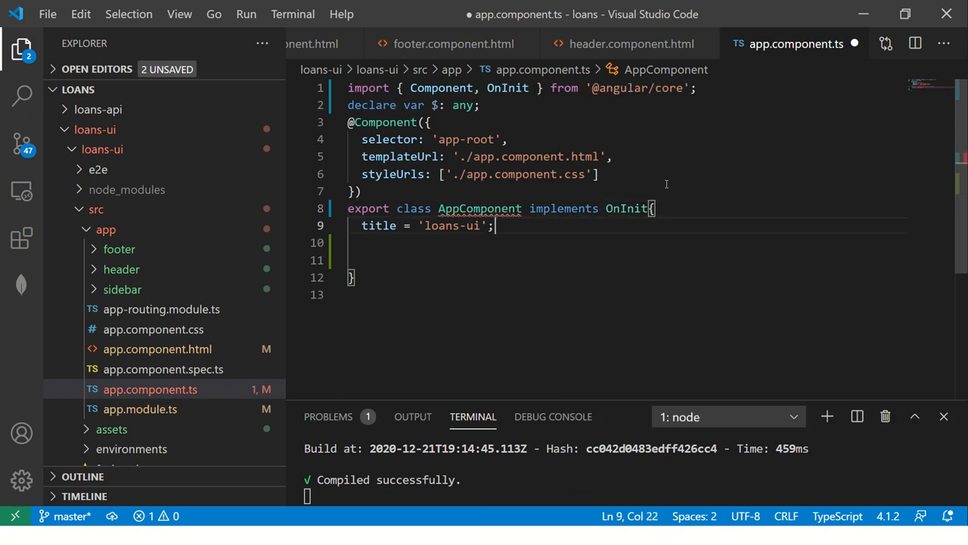
pyautogui.write('ngon')
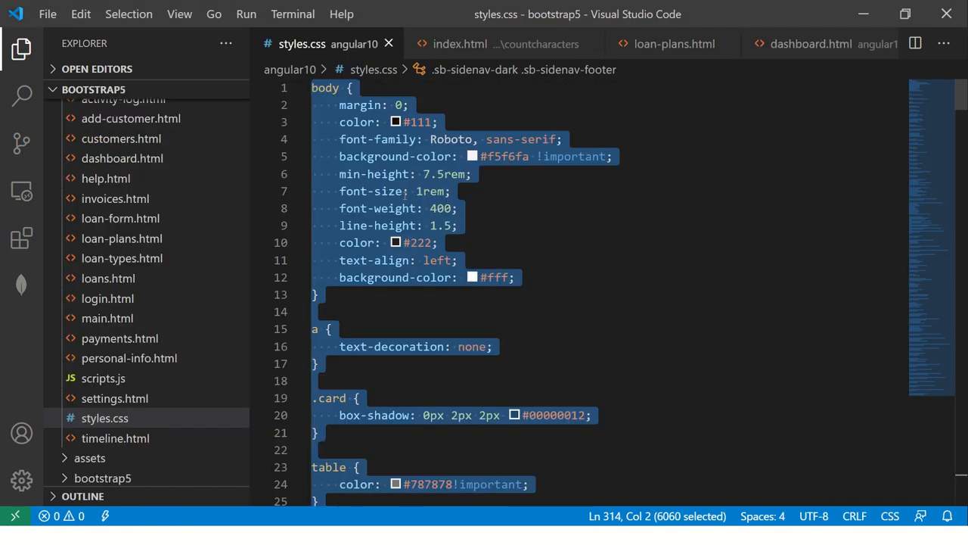
# - Open styles.css in the bootstrap5 template project to copy its CSS rules
pyautogui.click(103, 379)
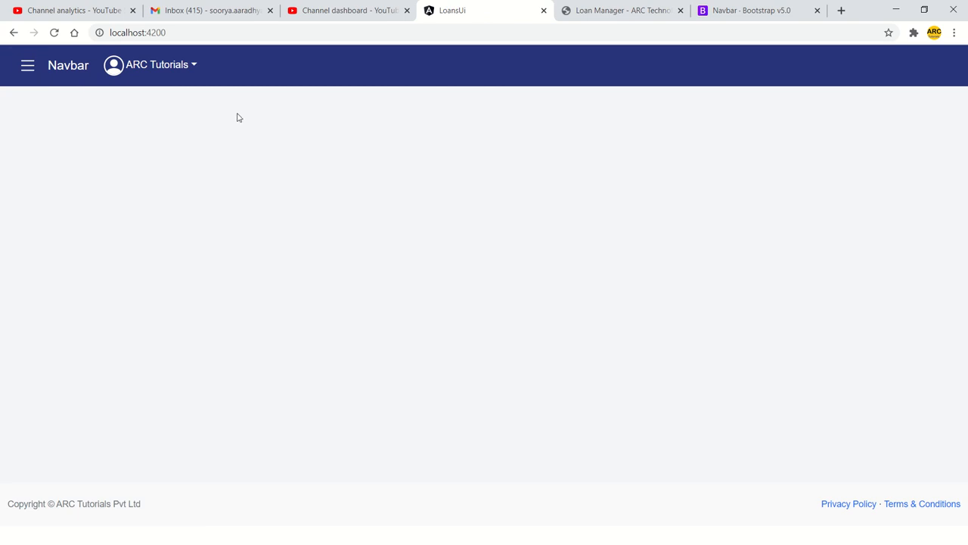
pyautogui.click(28, 65)
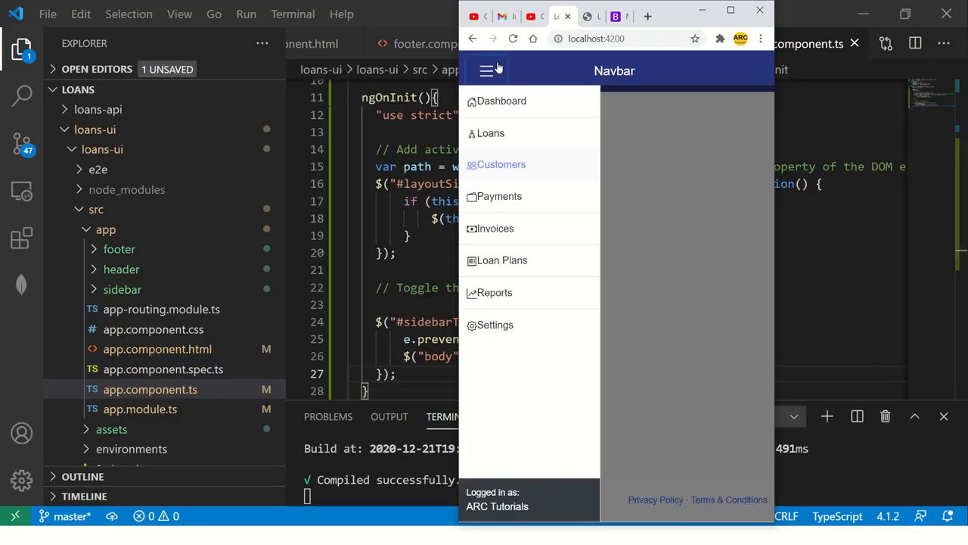
pyautogui.click(485, 70)
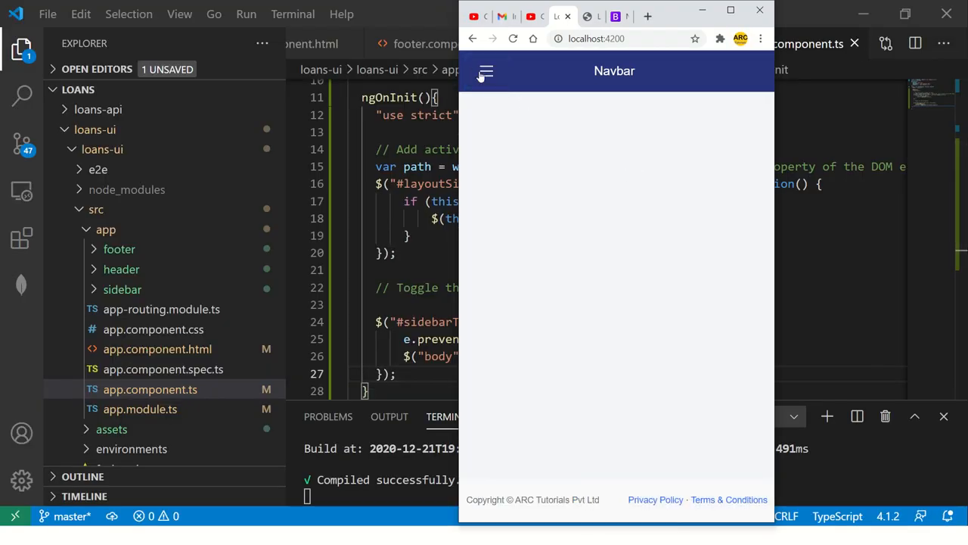
pyautogui.click(731, 10)
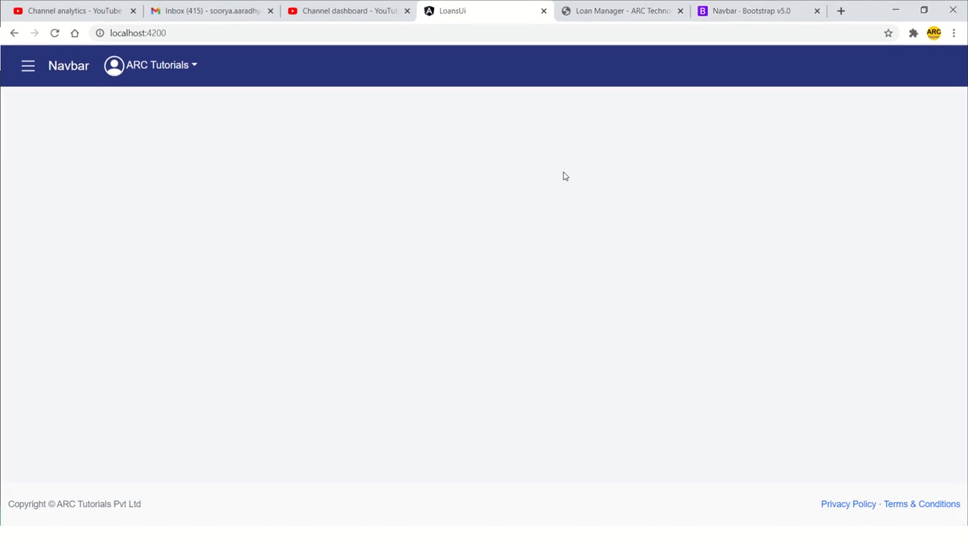
pyautogui.click(28, 65)
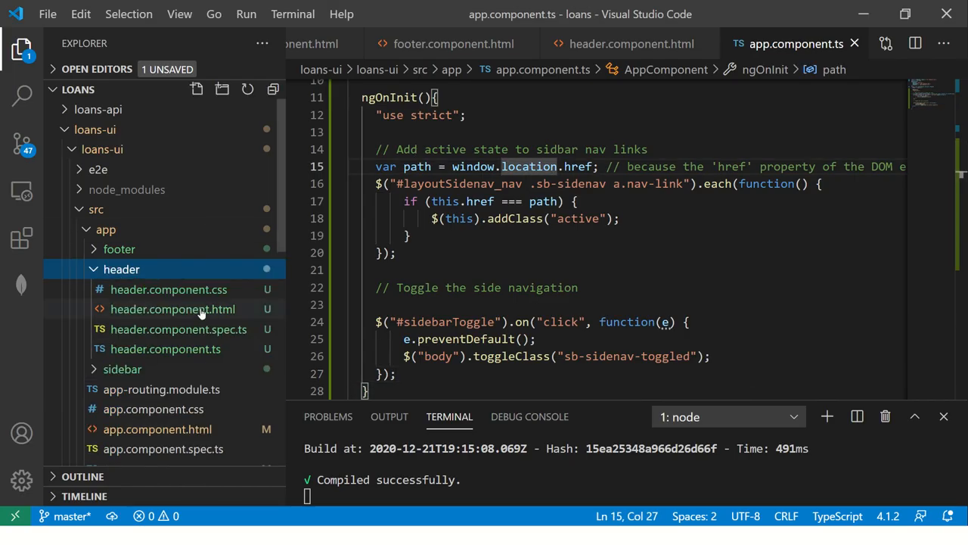
# - View header.component.html, then open sidebar.component.html and scroll through its markup
pyautogui.click(173, 308)
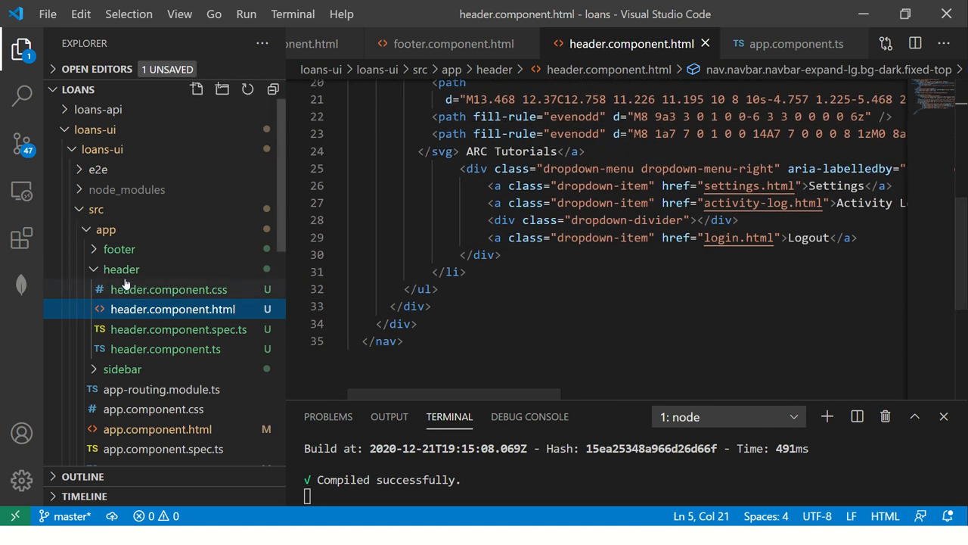
pyautogui.click(173, 329)
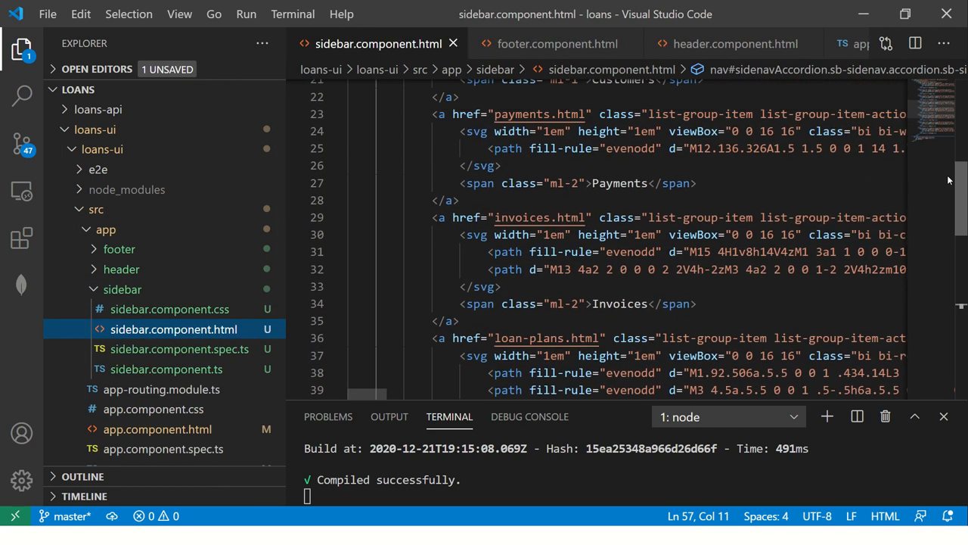
pyautogui.scroll(3)
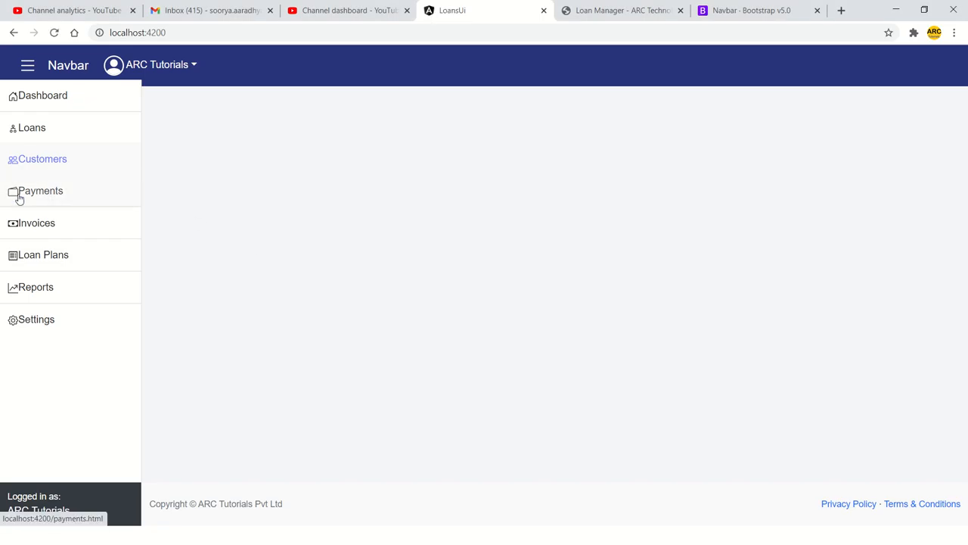
pyautogui.moveTo(895, 72)
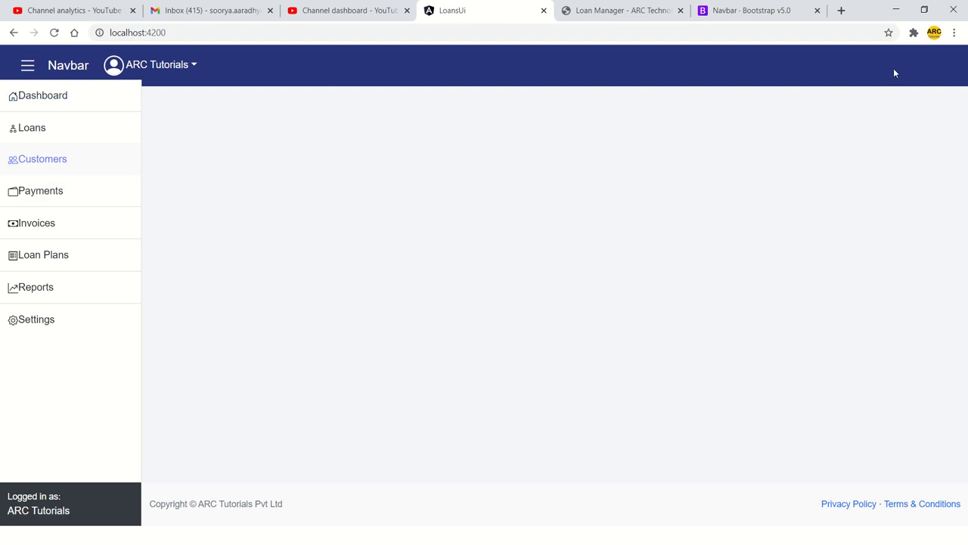
pyautogui.moveTo(849, 503)
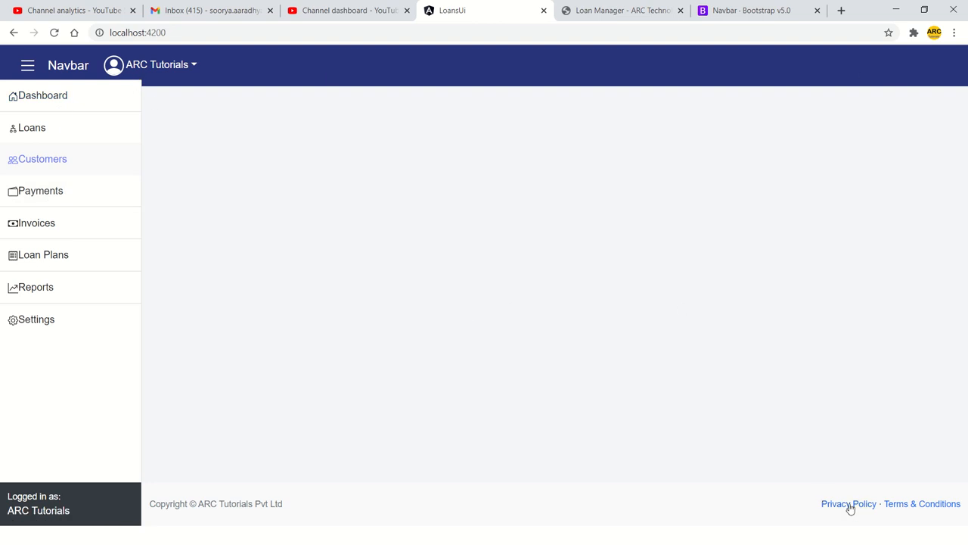
pyautogui.moveTo(174, 150)
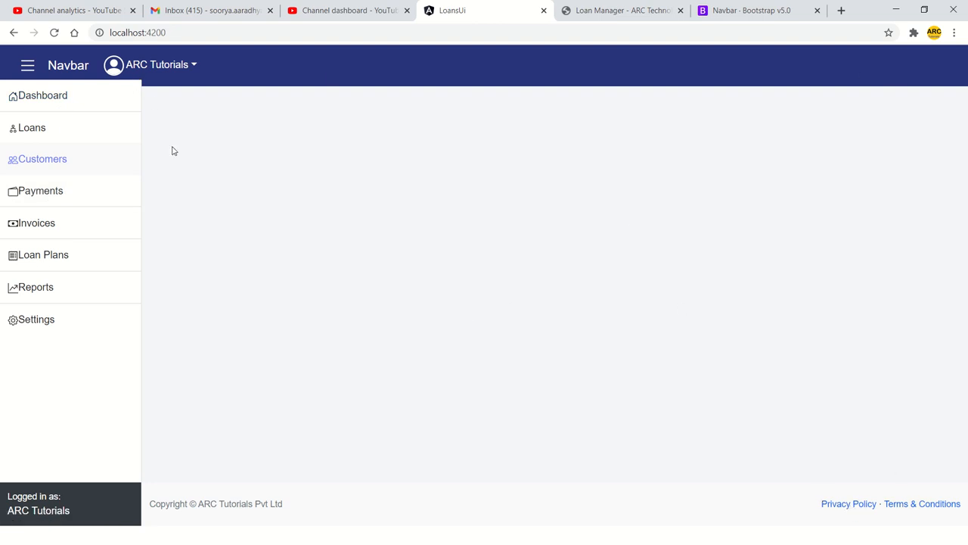
pyautogui.moveTo(404, 156)
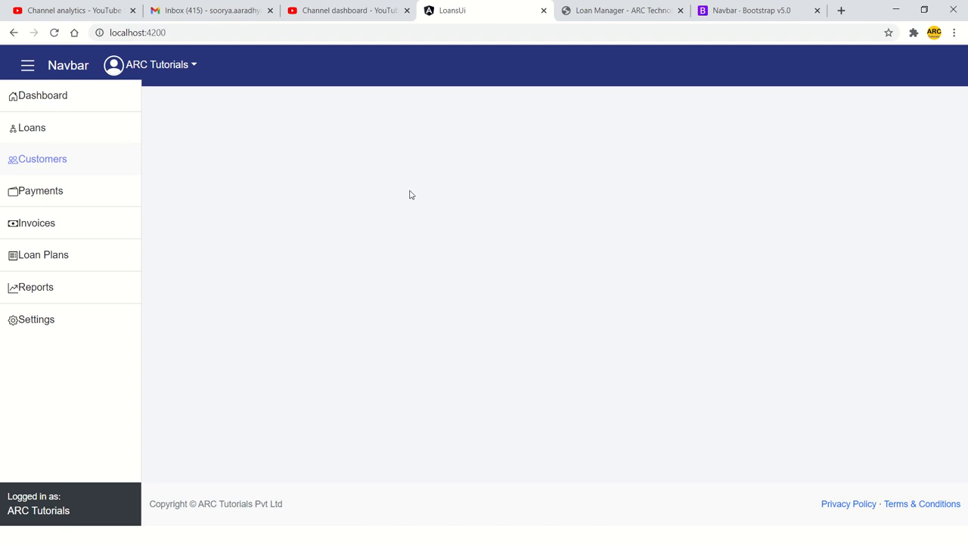
pyautogui.moveTo(42, 96)
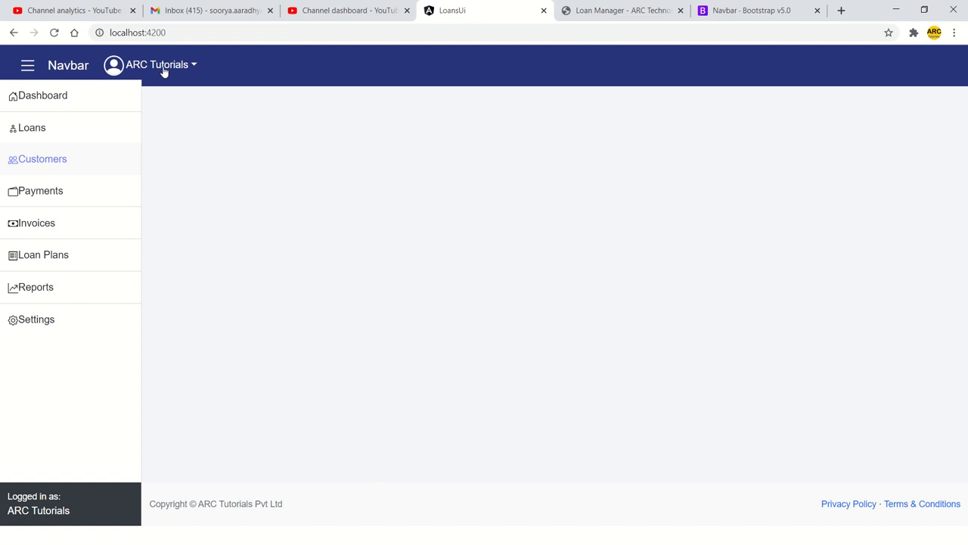
pyautogui.moveTo(935, 67)
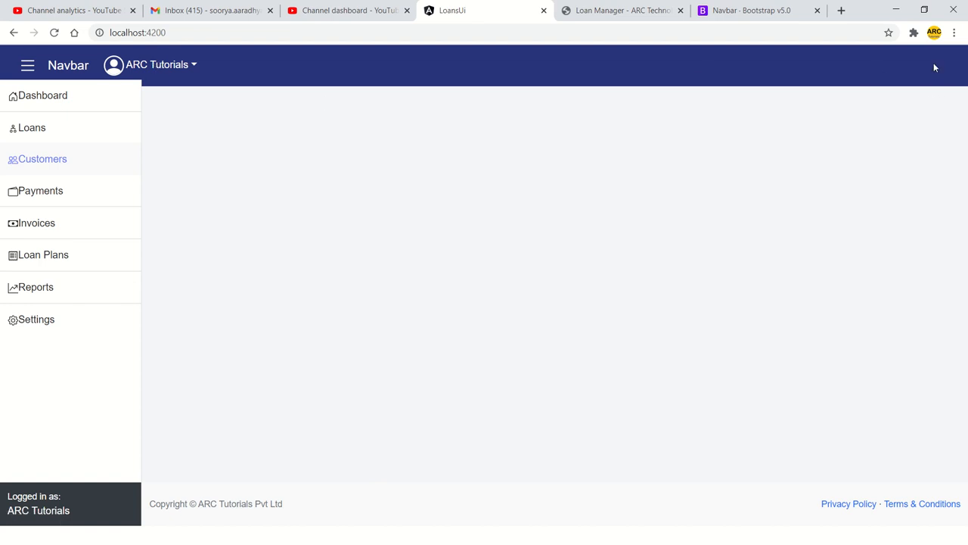
pyautogui.moveTo(640, 122)
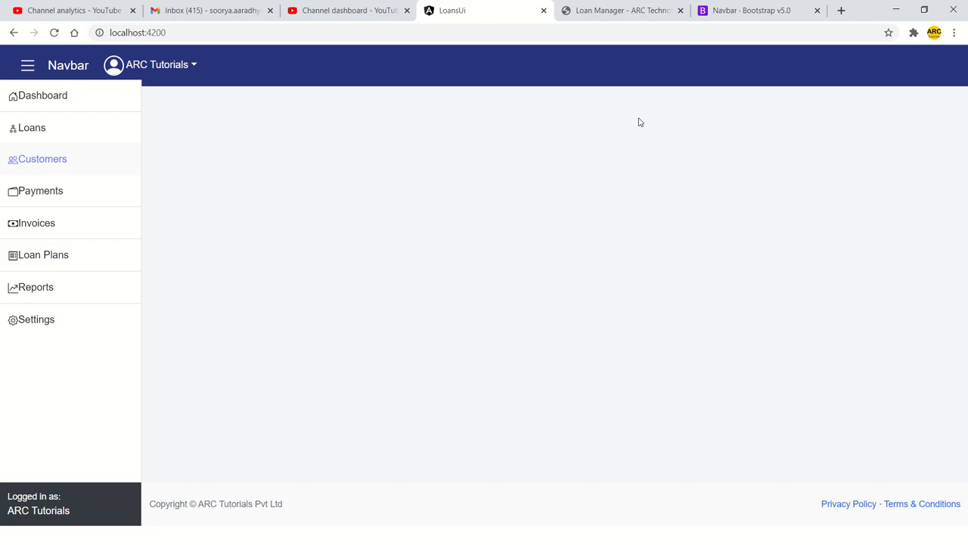
# - Check the localhost:4200 admin layout in Chrome, then Alt+Tab to another window
pyautogui.click(622, 10)
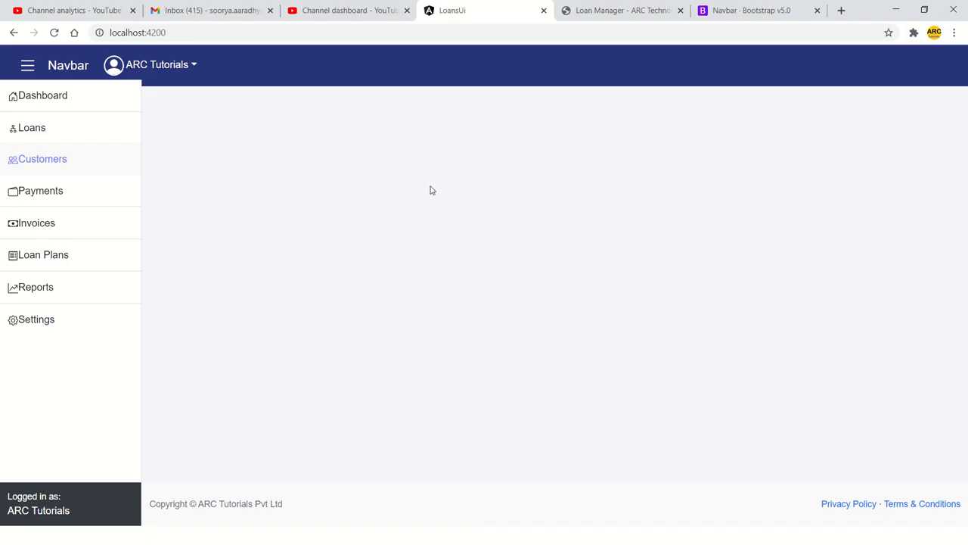
pyautogui.moveTo(131, 114)
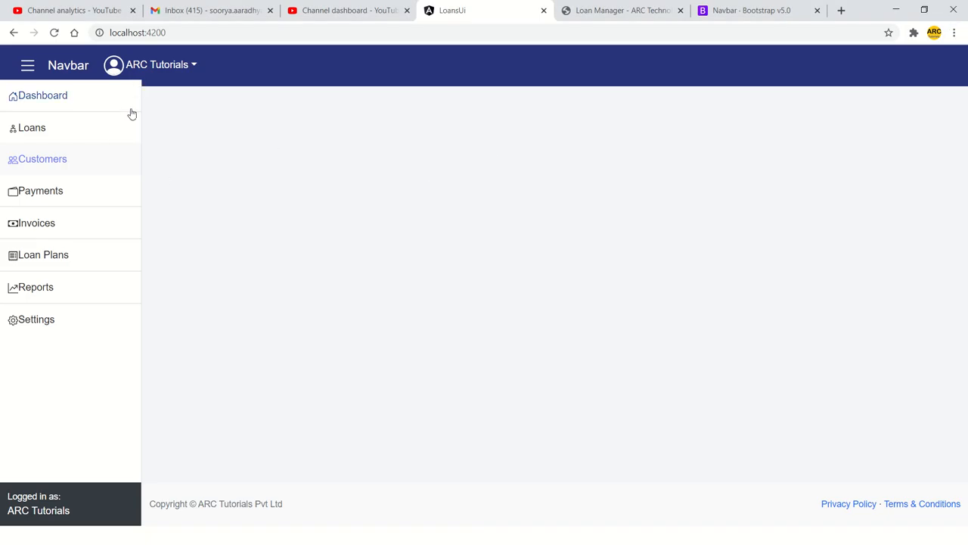
pyautogui.moveTo(212, 147)
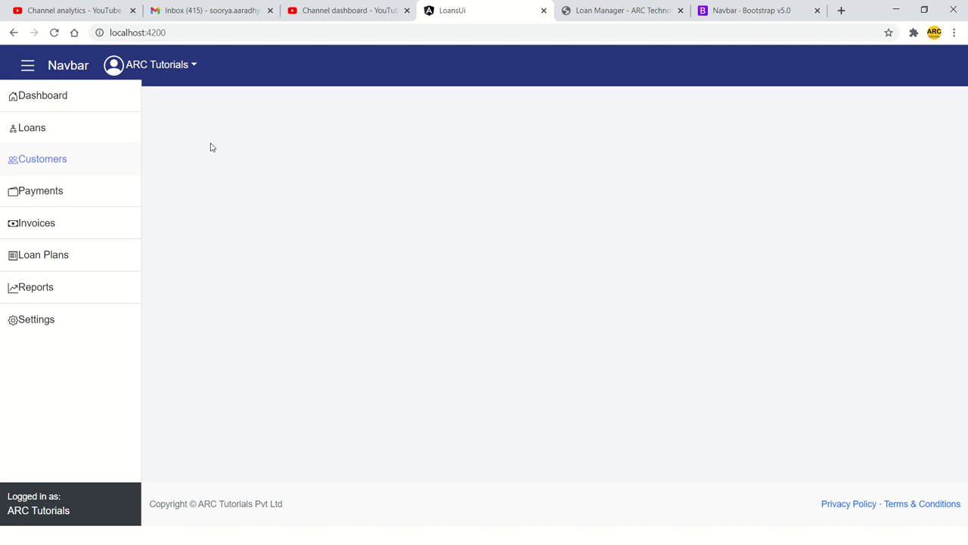
pyautogui.moveTo(197, 121)
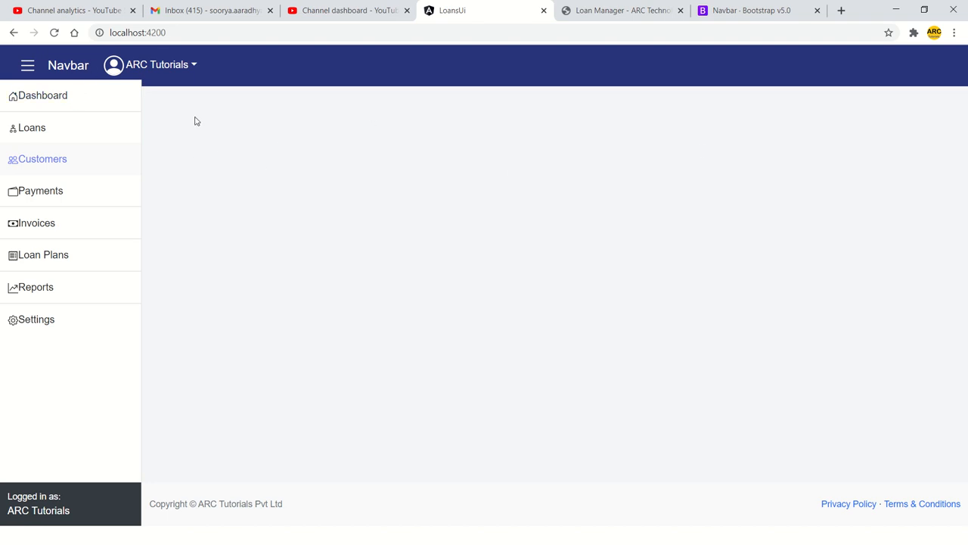
pyautogui.moveTo(343, 223)
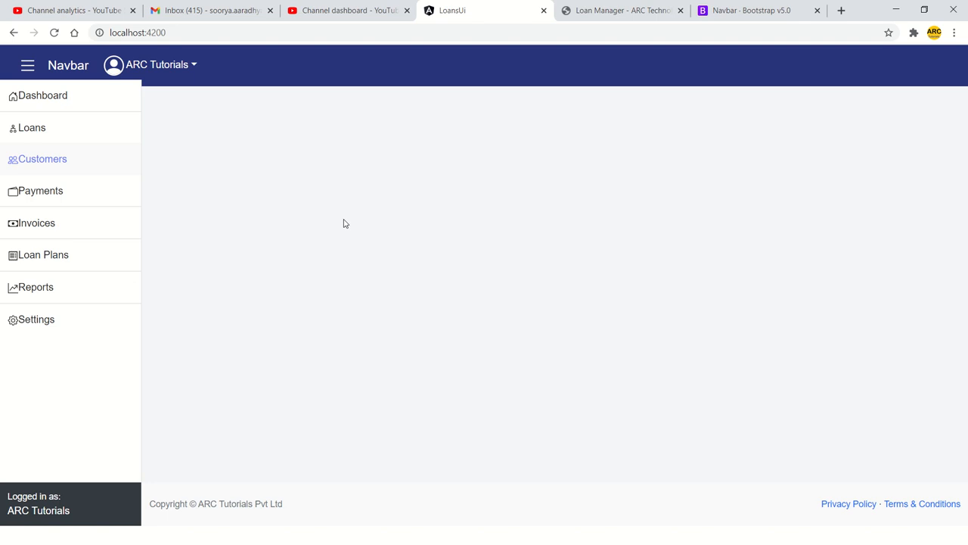
pyautogui.press('alt+tab')
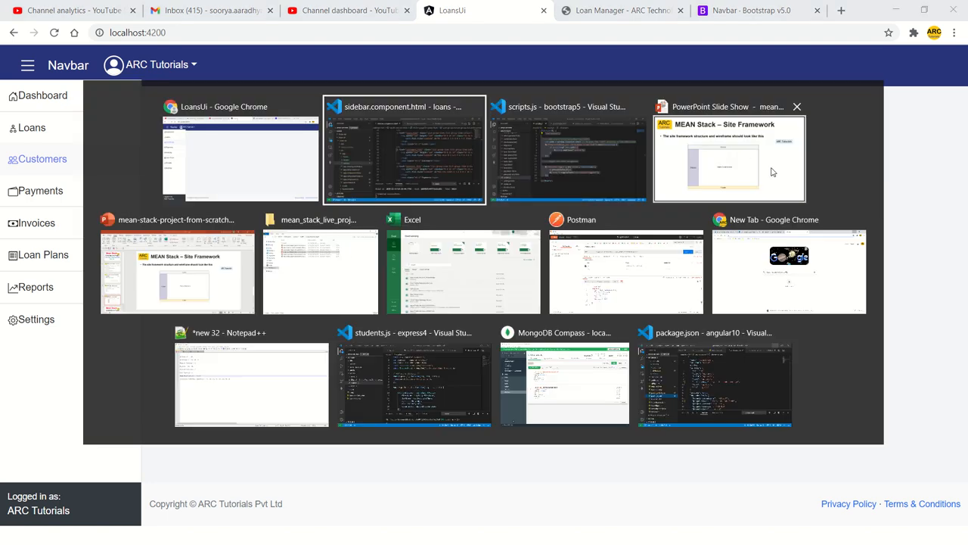